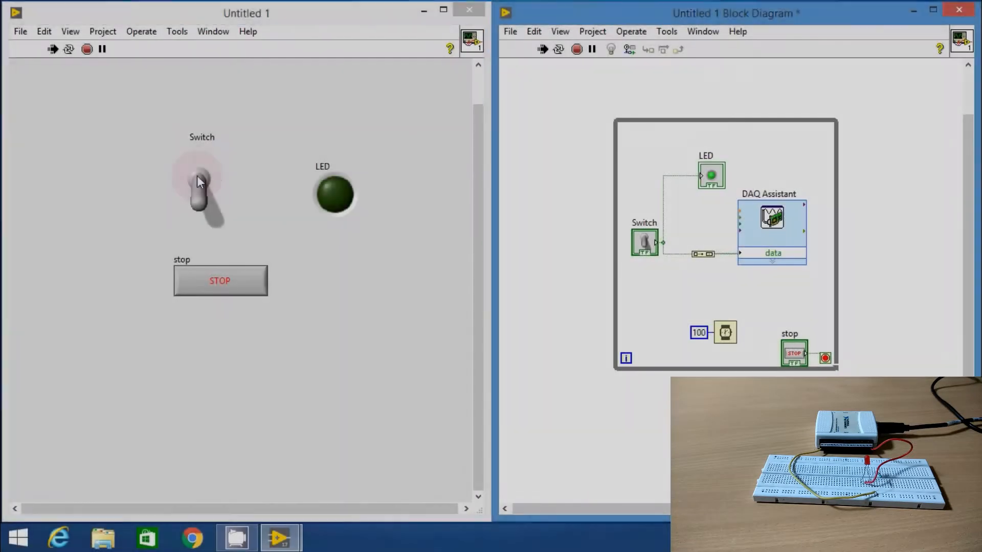
- Toggle the front-panel switch on and off repeatedly to light and darken the LED
left_click(202, 188)
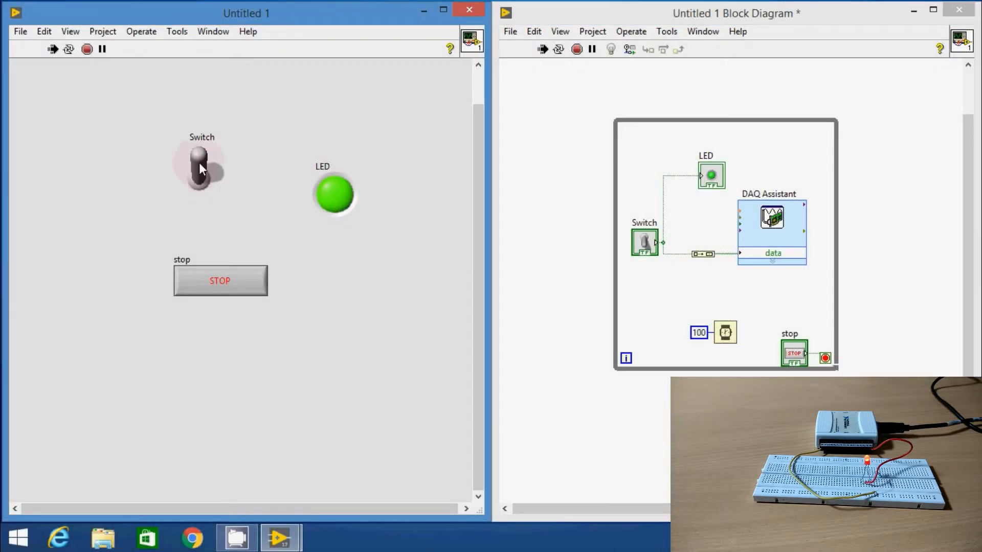
left_click(200, 165)
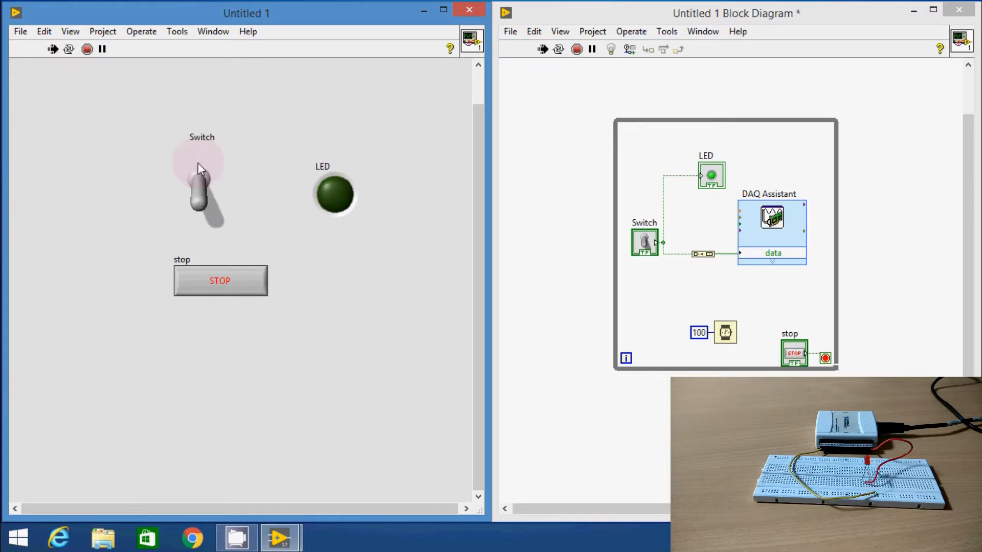
left_click(202, 182)
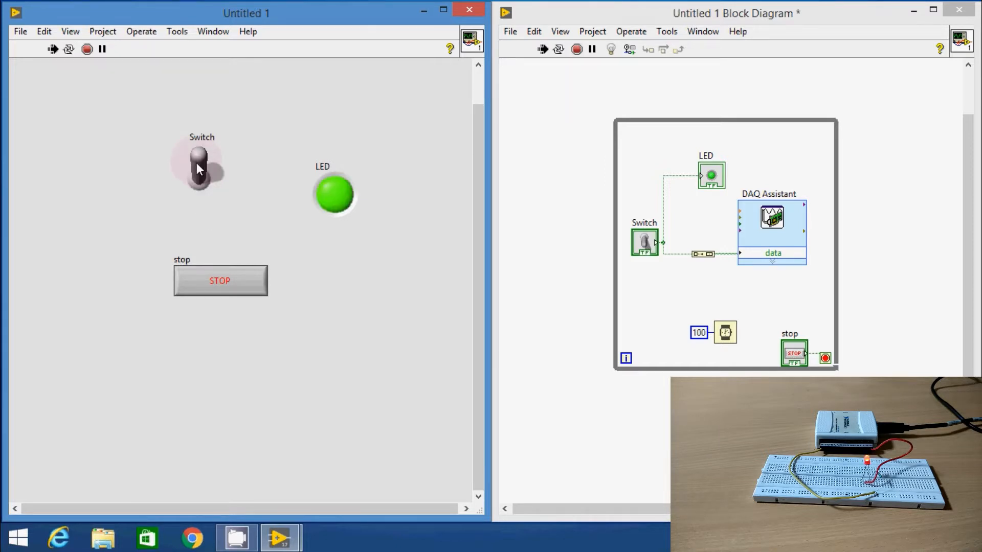
left_click(202, 168)
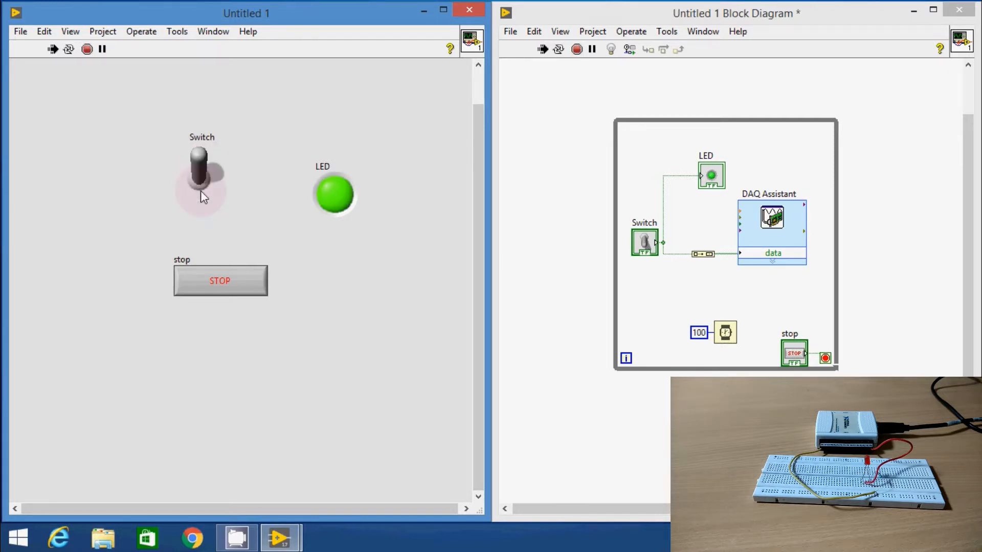
left_click(202, 188)
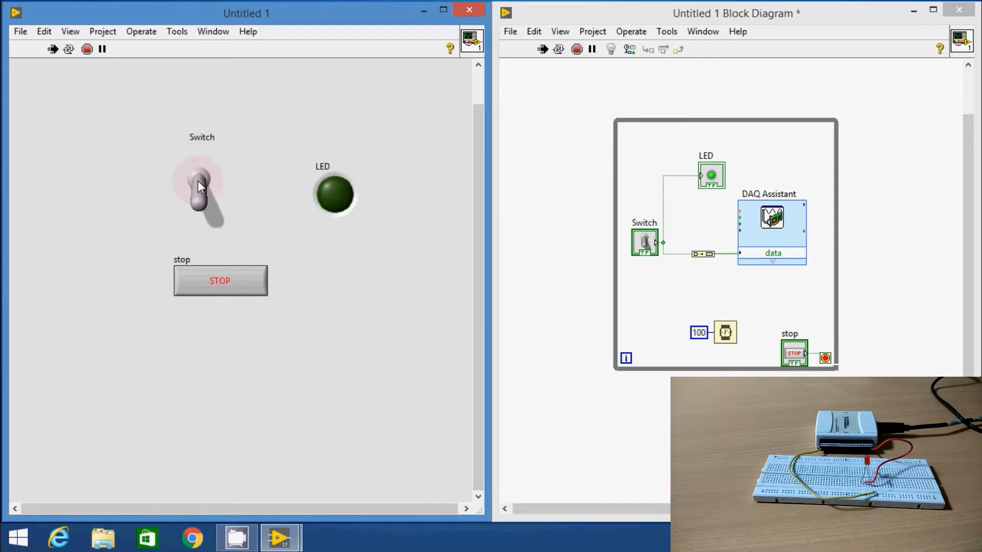
left_click(201, 188)
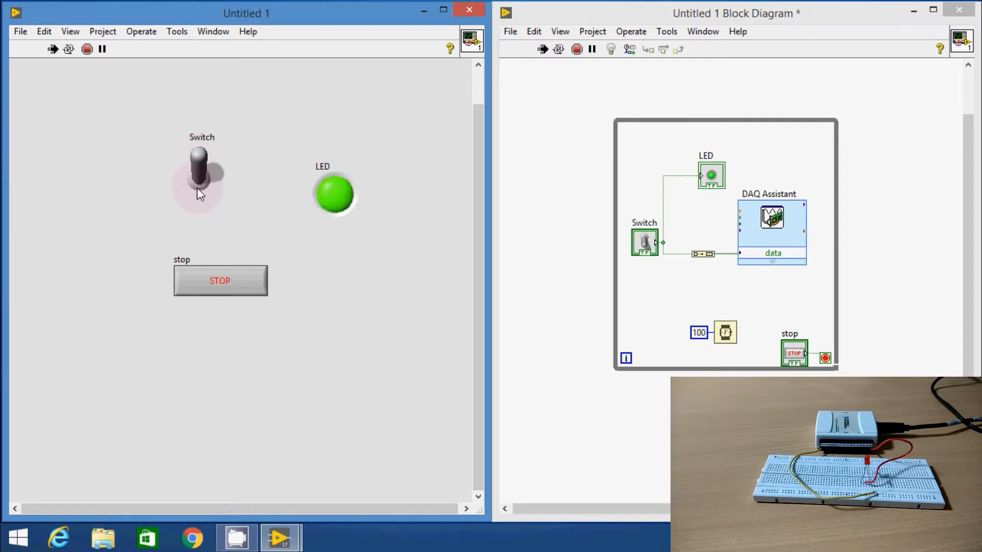
left_click(201, 188)
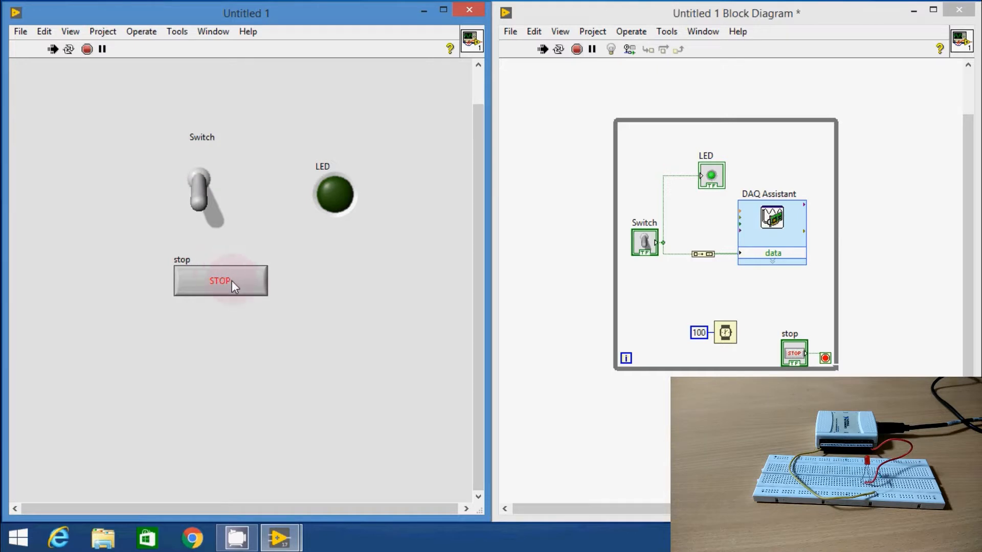
left_click(201, 195)
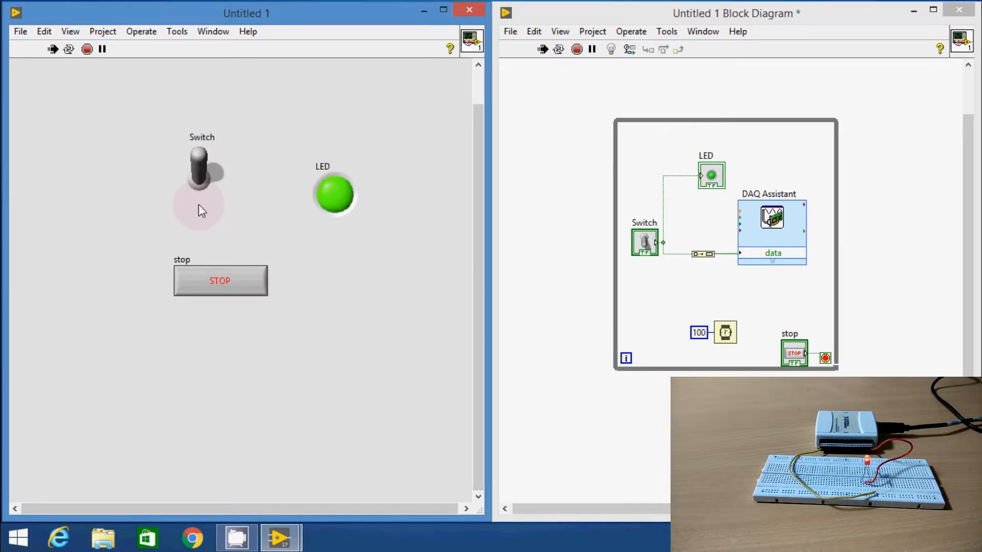
left_click(201, 194)
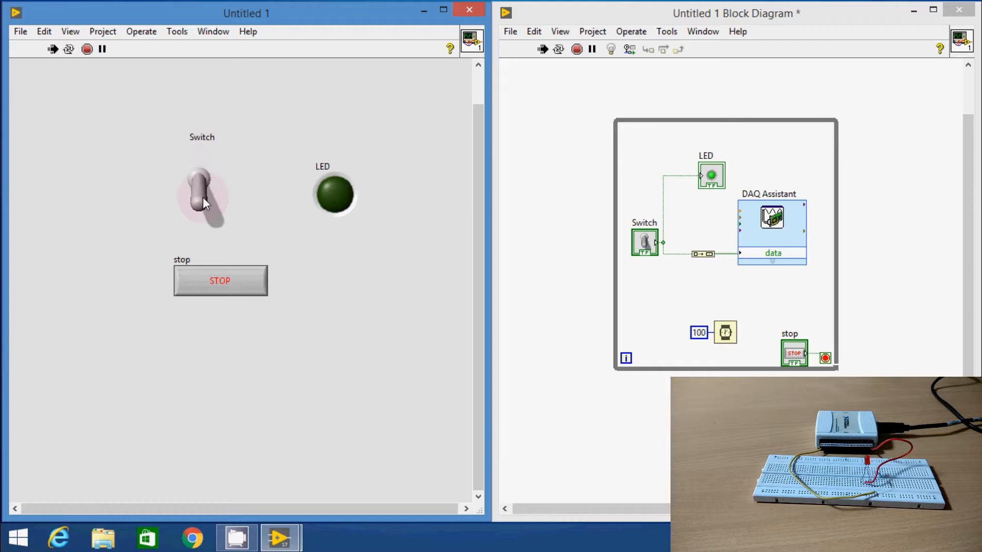
left_click(202, 195)
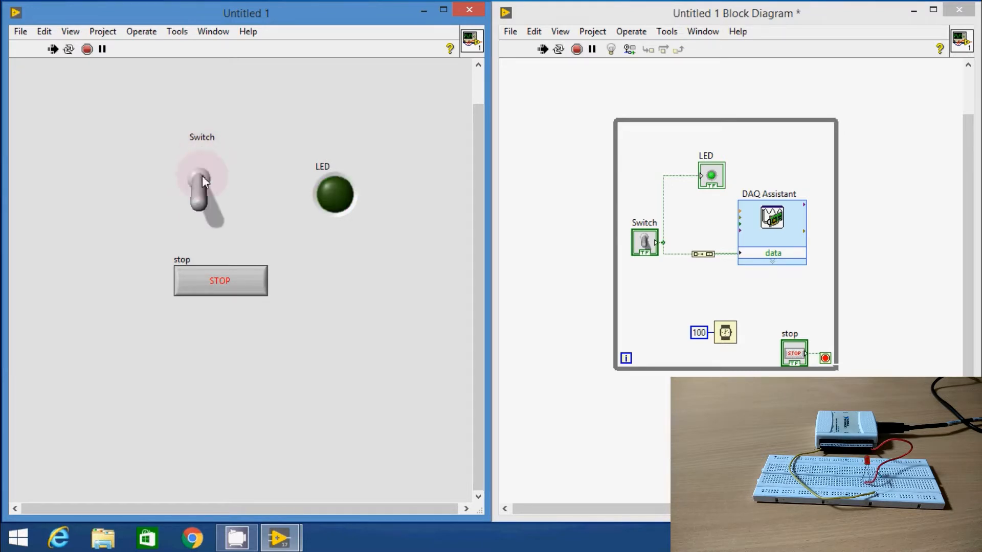
left_click(201, 188)
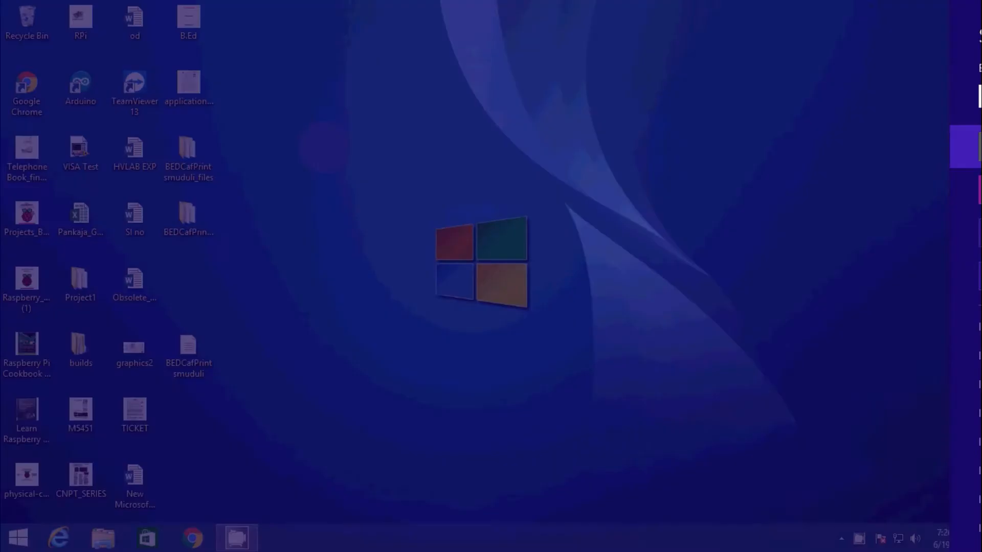
- Launch LabVIEW, start a blank VI and drop a DAQ Assistant onto the block diagram
left_click(280, 537)
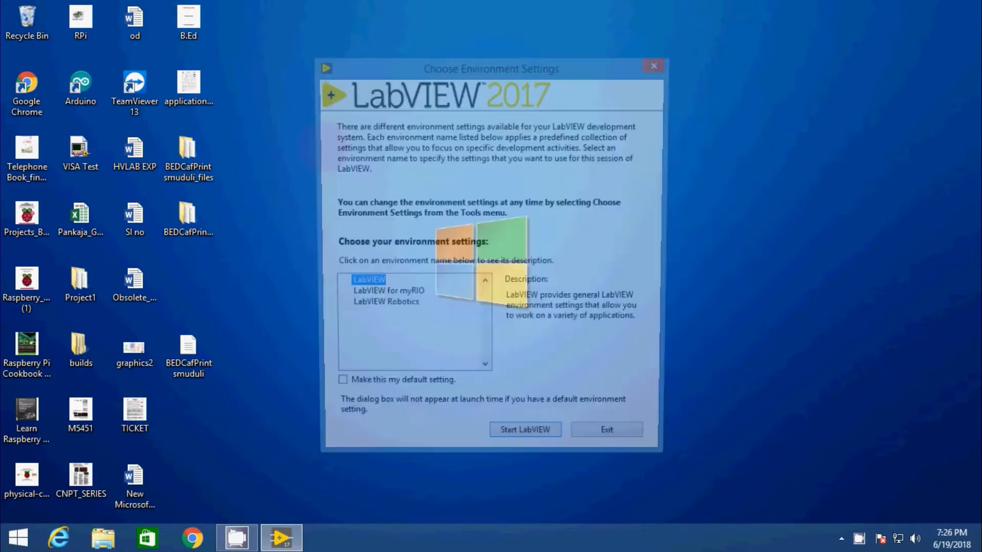
left_click(525, 430)
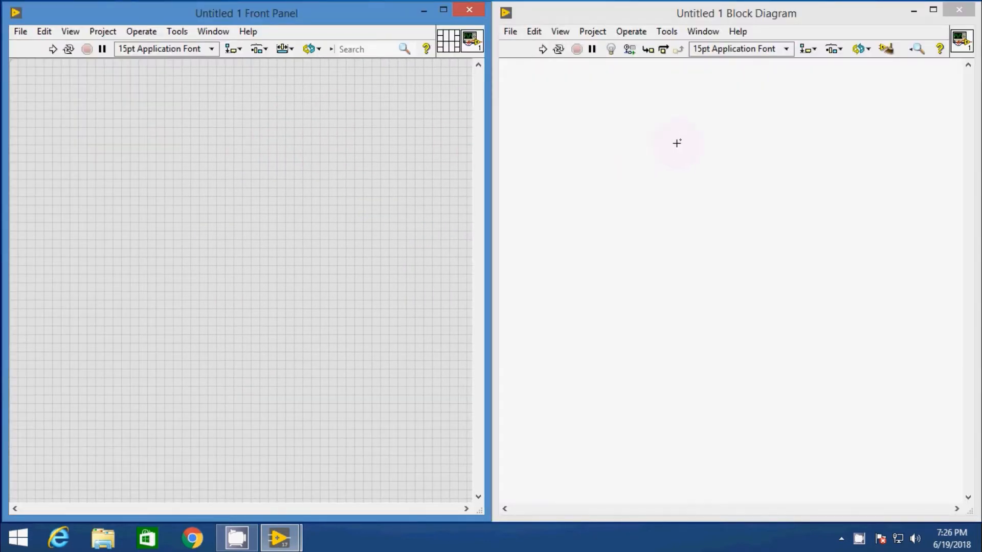
right_click(676, 143)
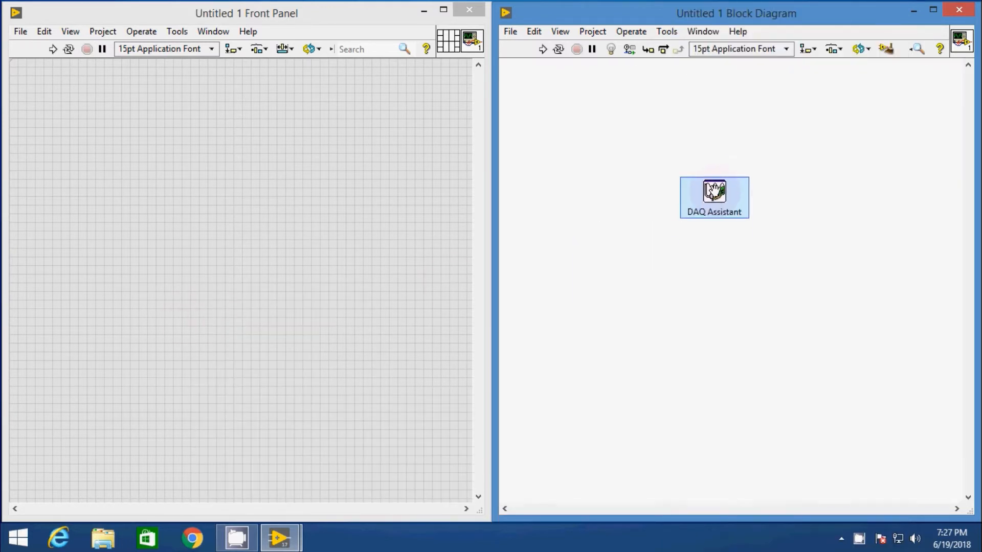
double_click(714, 197)
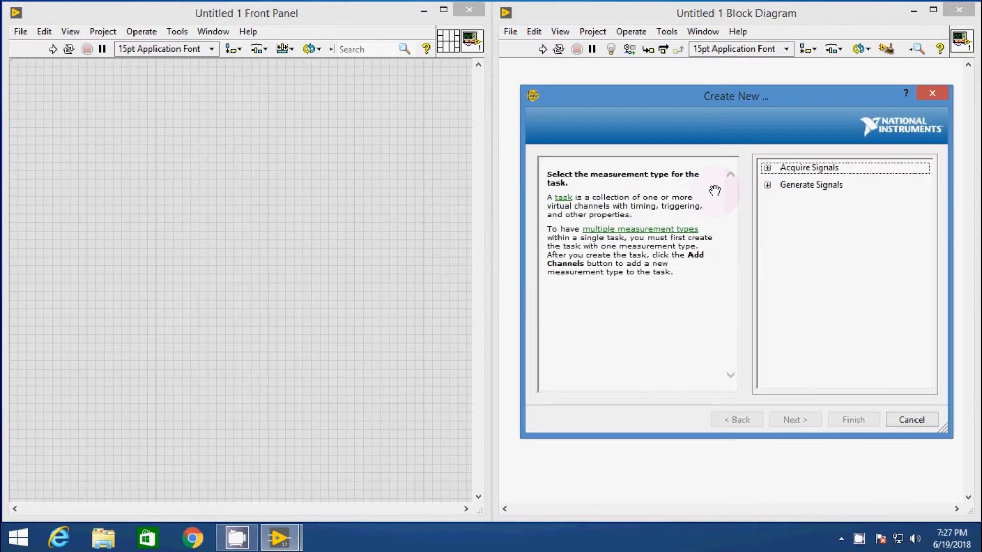
- Choose Generate Signals > Digital Output > Line Output on port0/line0 of the USB-6008
left_click(766, 185)
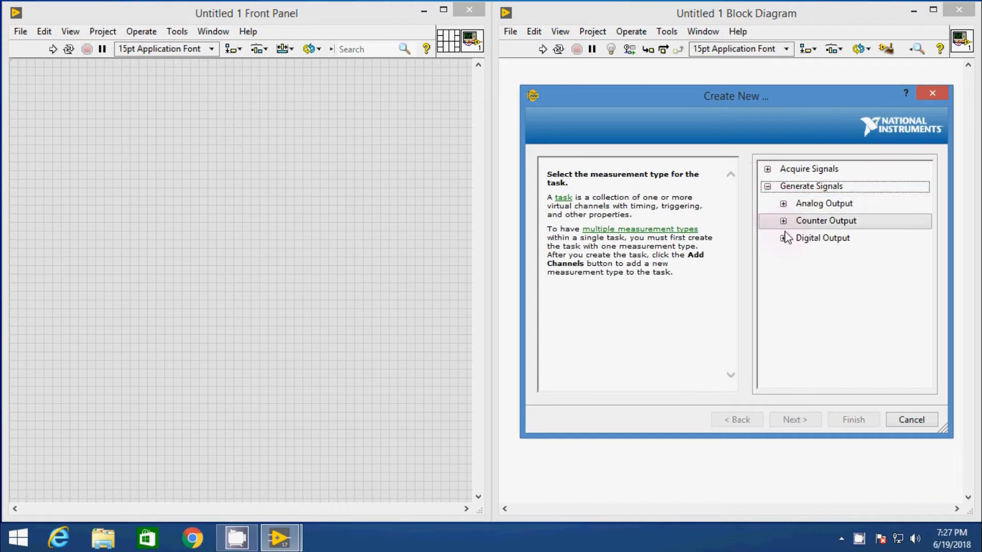
left_click(783, 238)
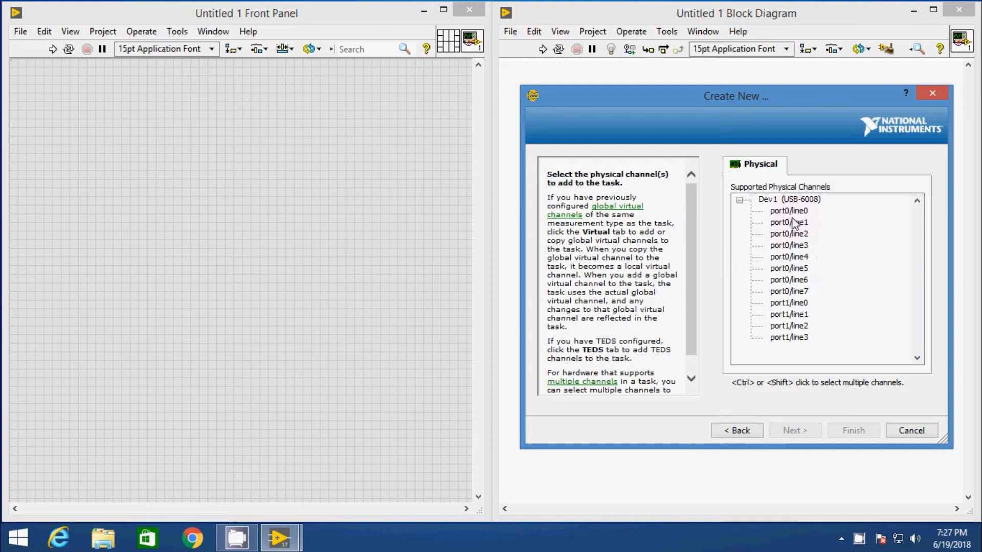
mouse_move(813, 225)
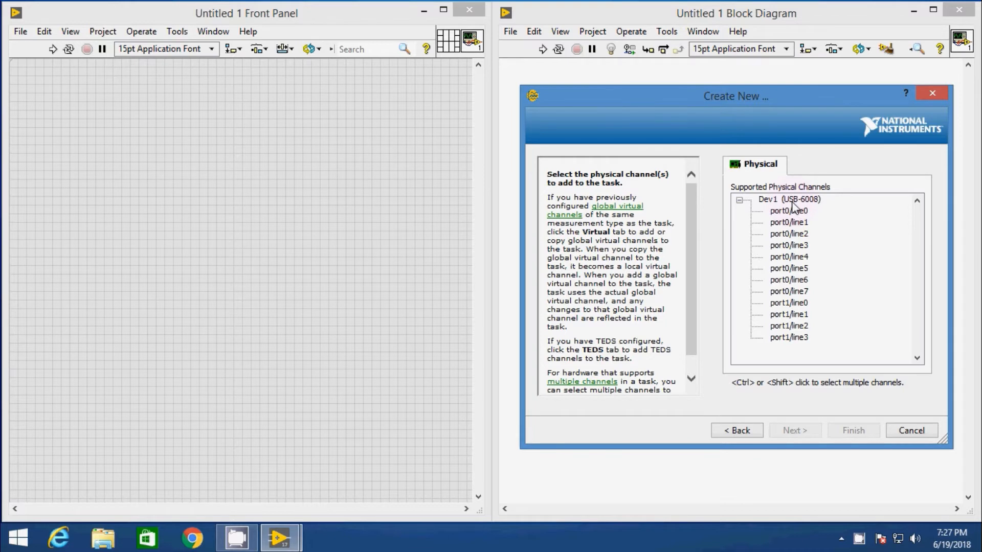
mouse_move(800, 208)
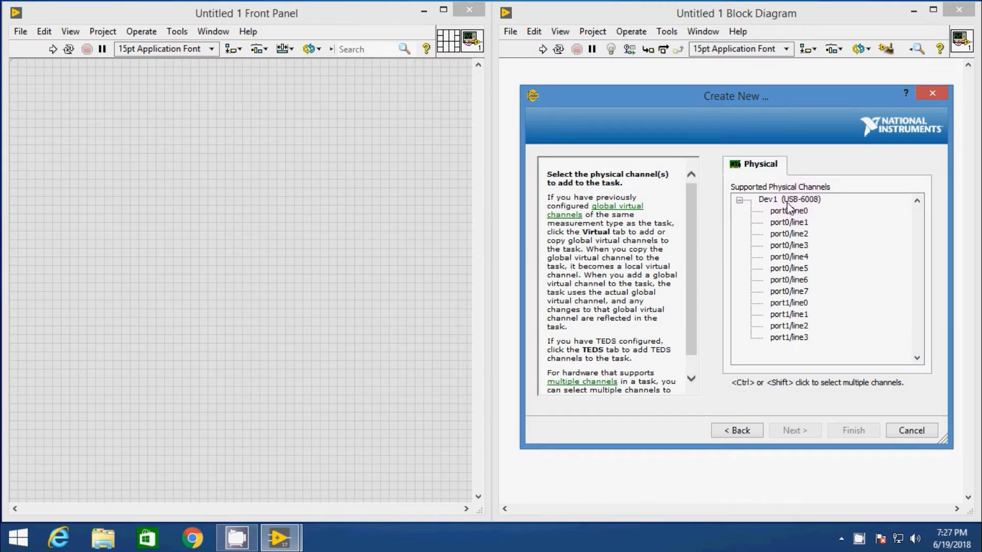
mouse_move(823, 223)
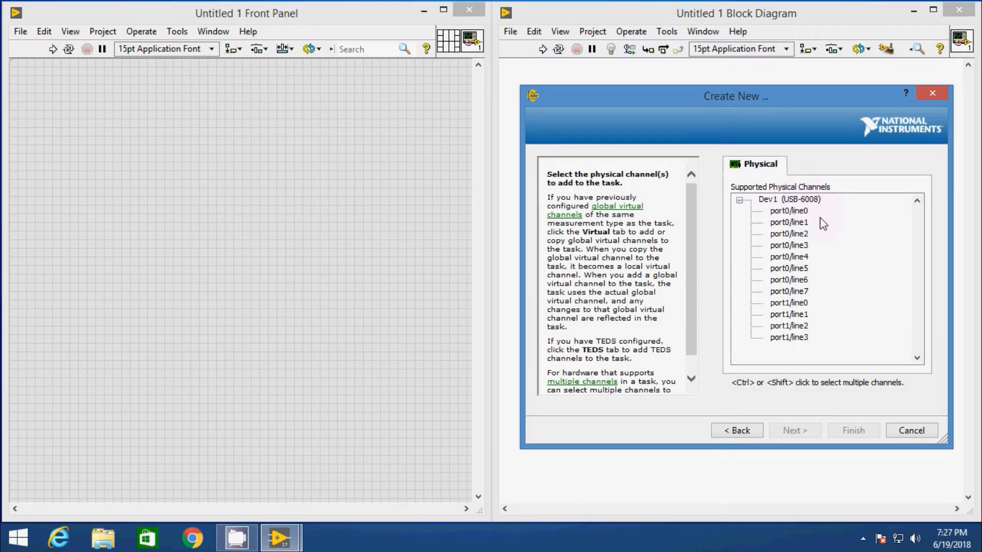
left_click(789, 211)
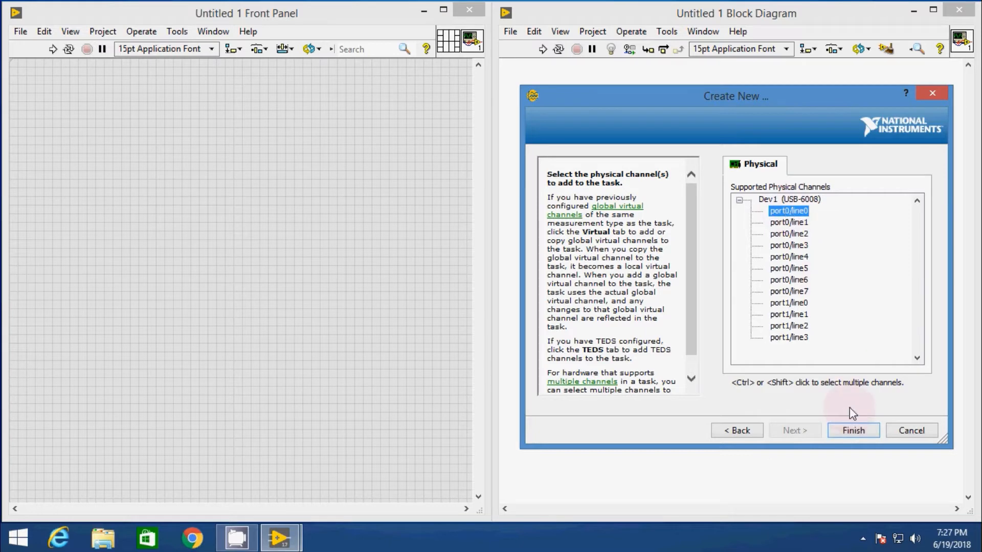
- Finish the DigitalOut task as 1 Sample (On Demand), test-run it, then stop the test
left_click(852, 431)
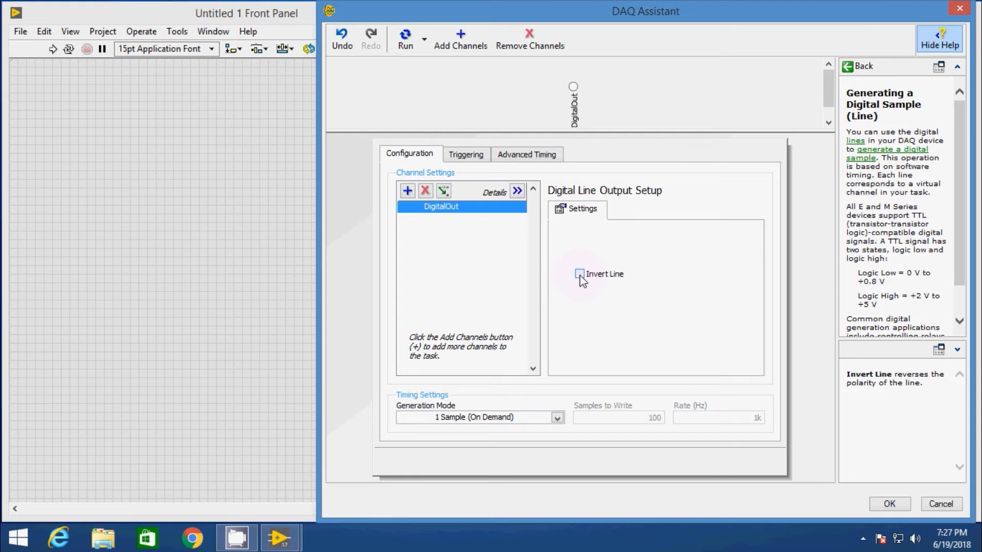
mouse_move(428, 83)
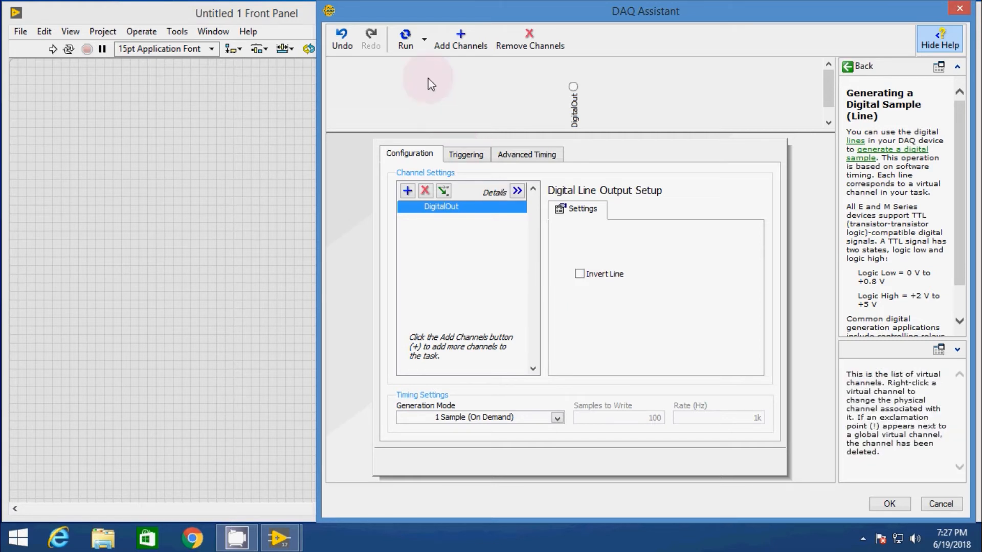
mouse_move(405, 39)
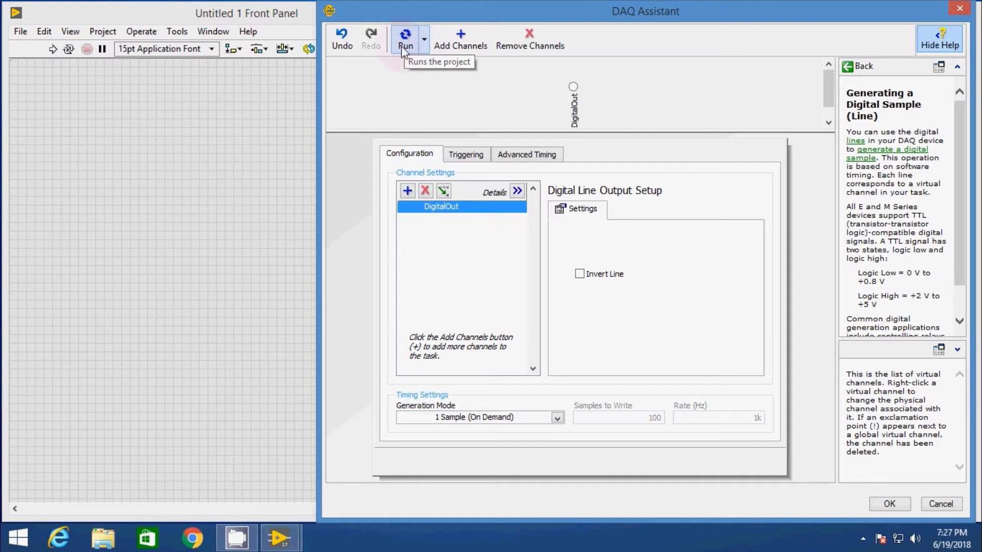
left_click(405, 38)
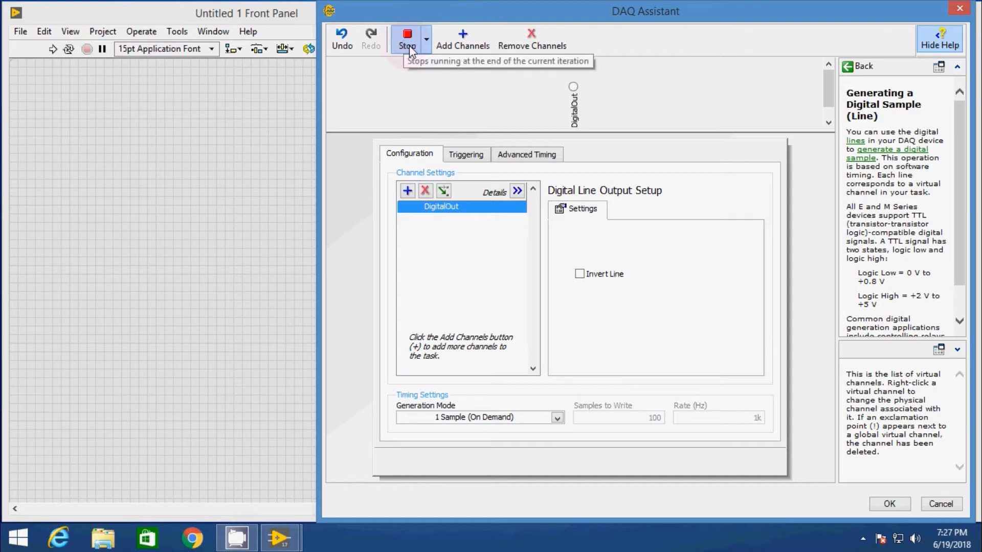
mouse_move(573, 94)
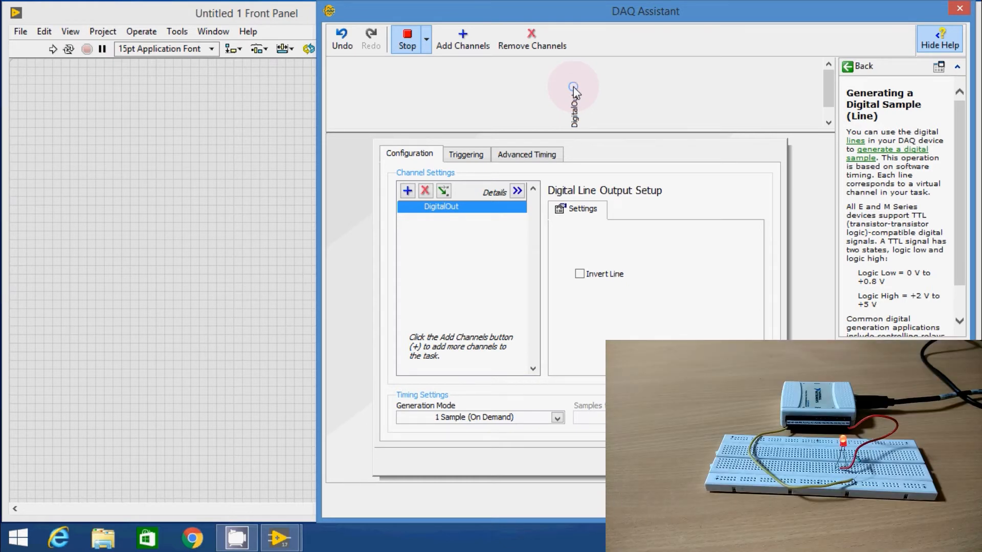
mouse_move(489, 93)
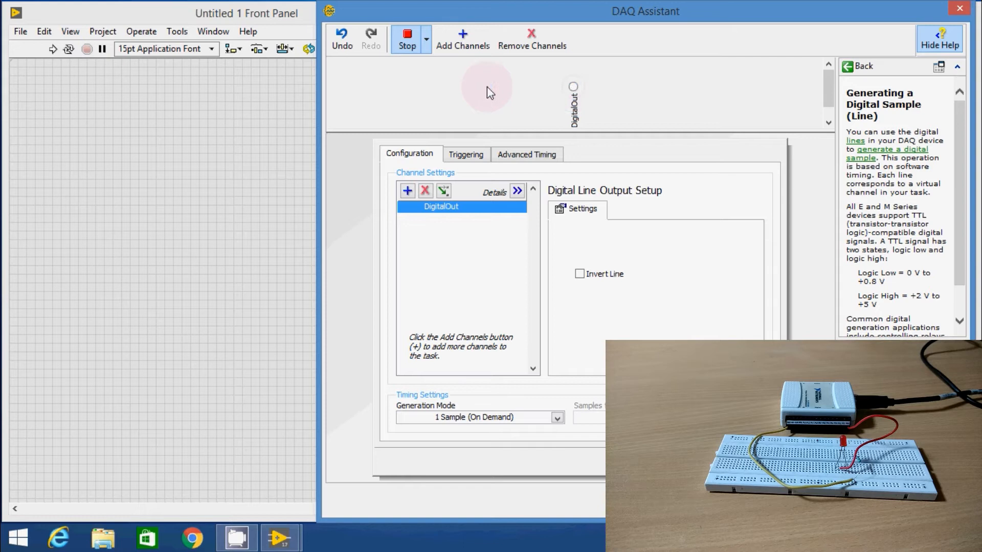
left_click(406, 39)
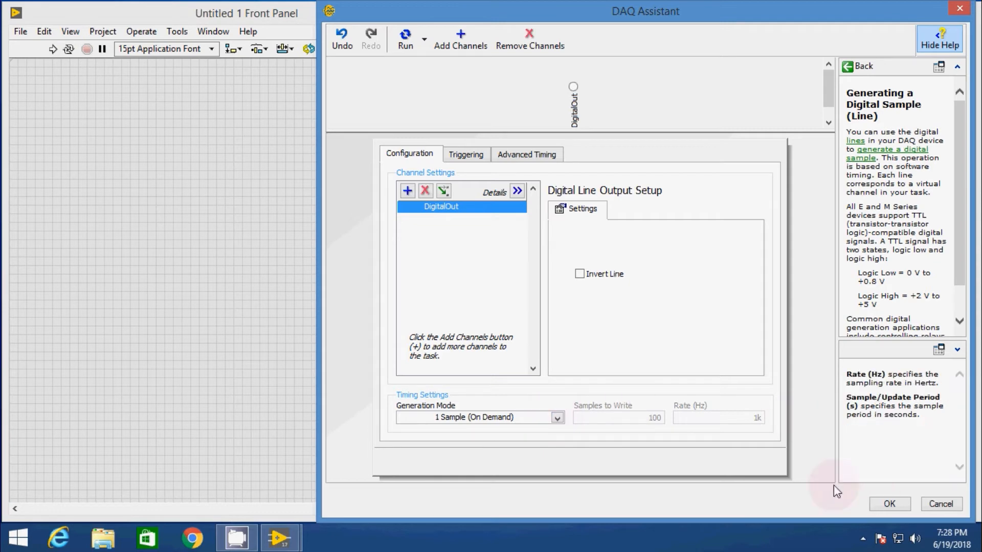
- Accept the task, wrap the DAQ Assistant in a While Loop with a new stop-button control
left_click(889, 504)
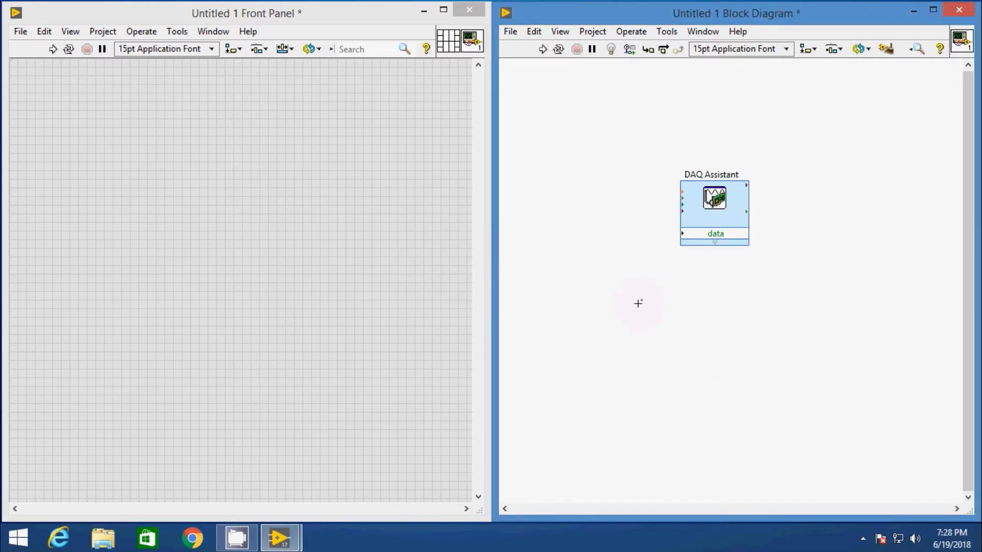
right_click(638, 304)
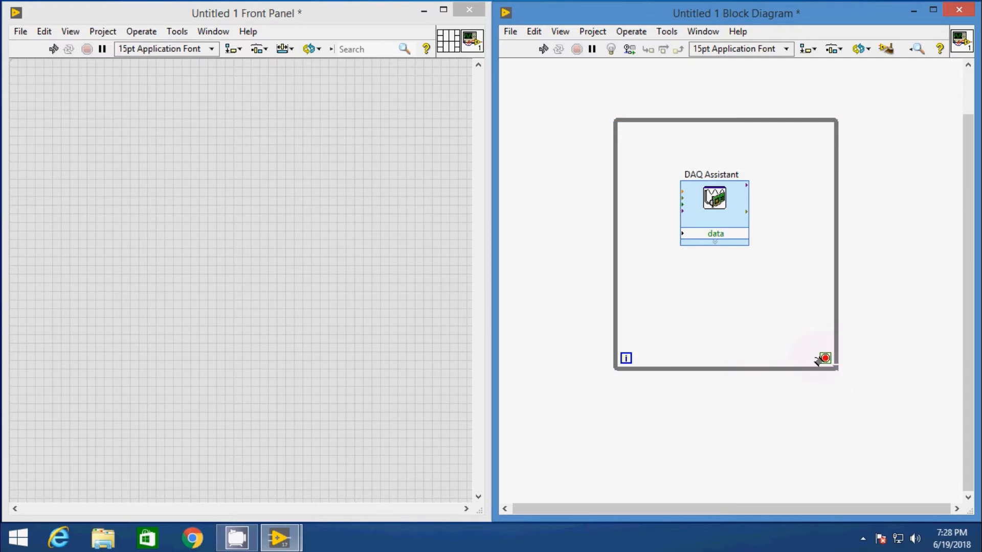
right_click(825, 358)
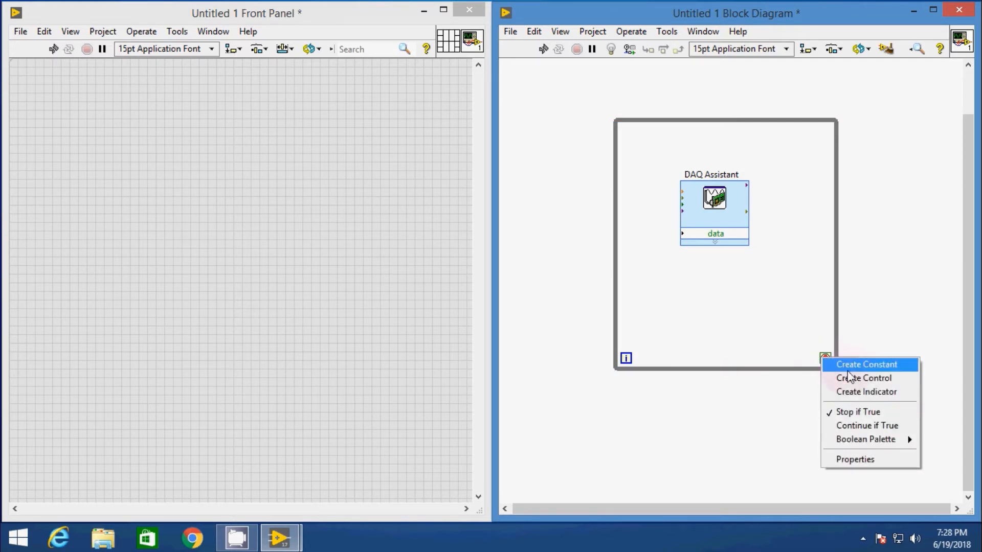
left_click(865, 377)
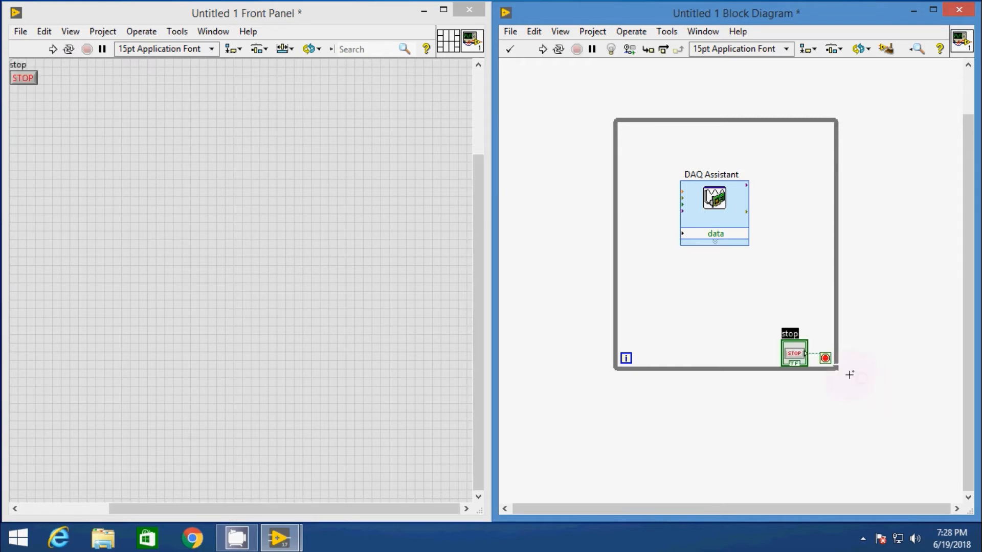
mouse_move(703, 324)
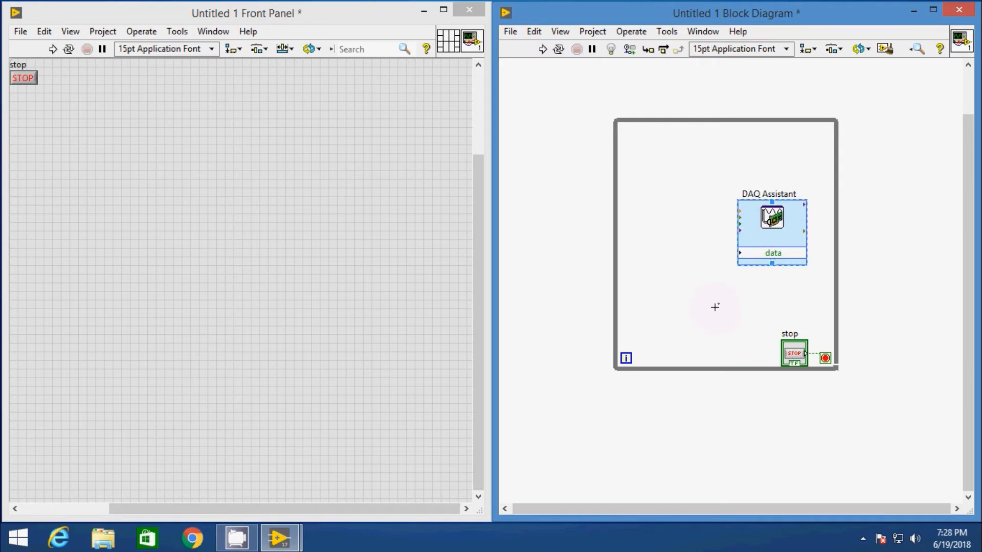
- Add a Wait (ms) timer inside the loop with a 100 ms constant
left_click(828, 175)
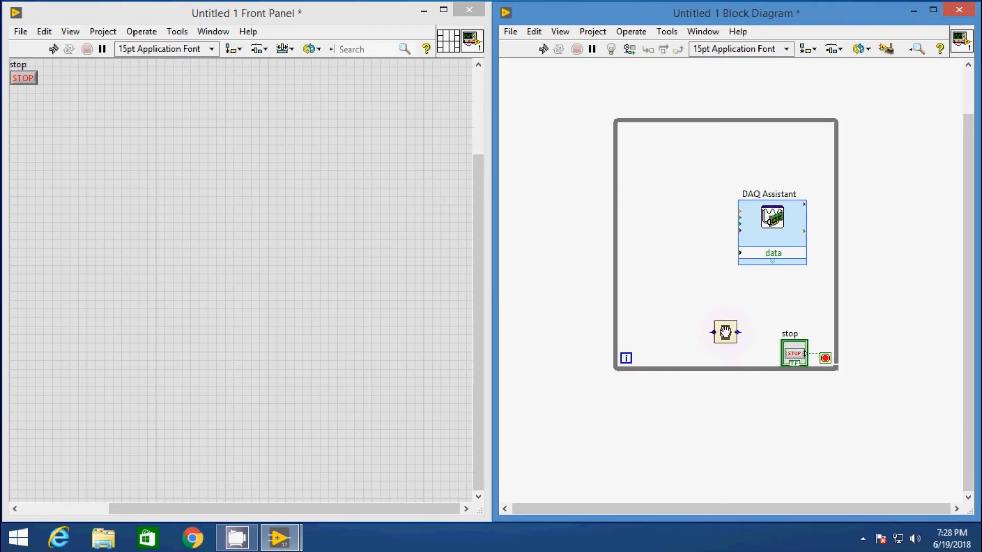
mouse_move(642, 242)
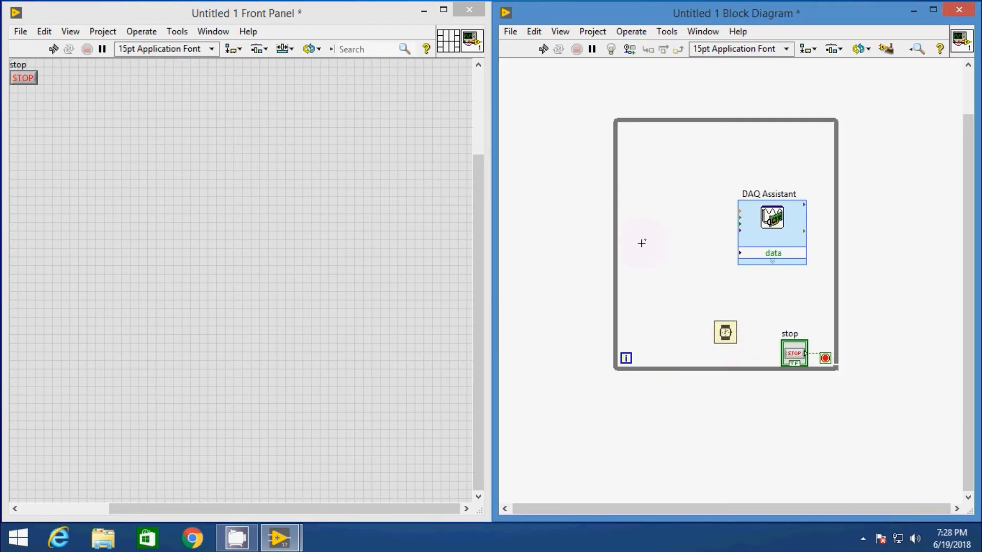
right_click(724, 332)
type("100")
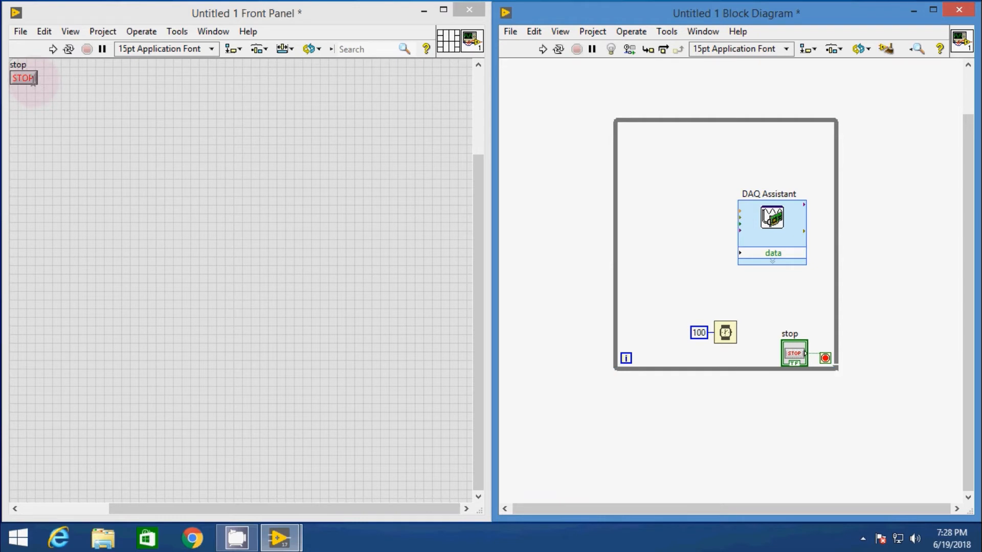
- Enlarge the stop button and move it toward the middle of the front panel
left_click_drag(35, 85, 91, 100)
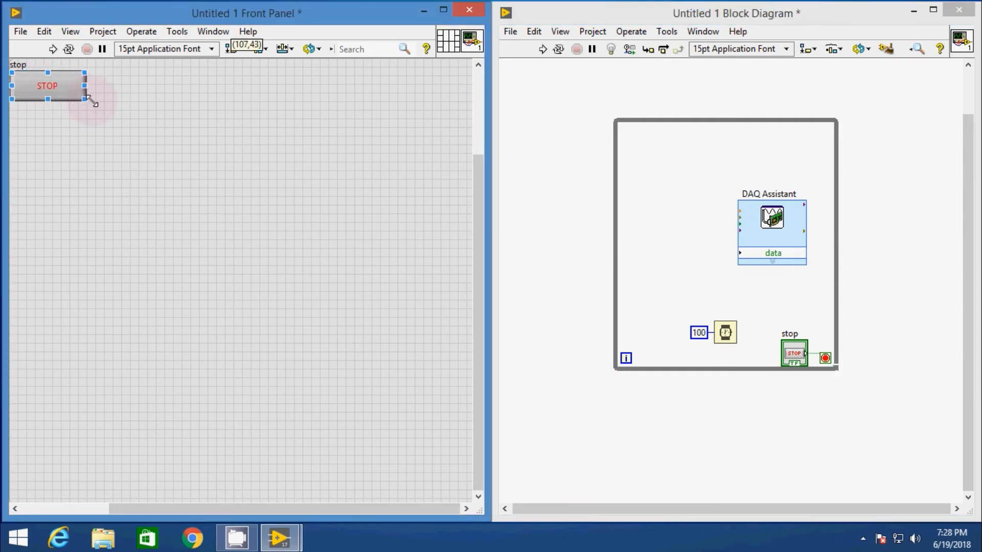
left_click_drag(48, 86, 74, 111)
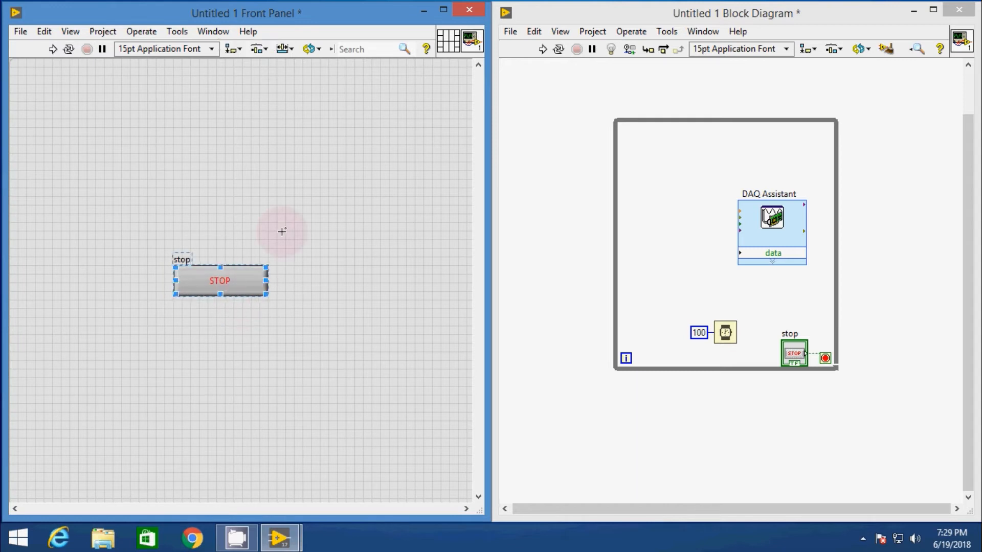
mouse_move(252, 257)
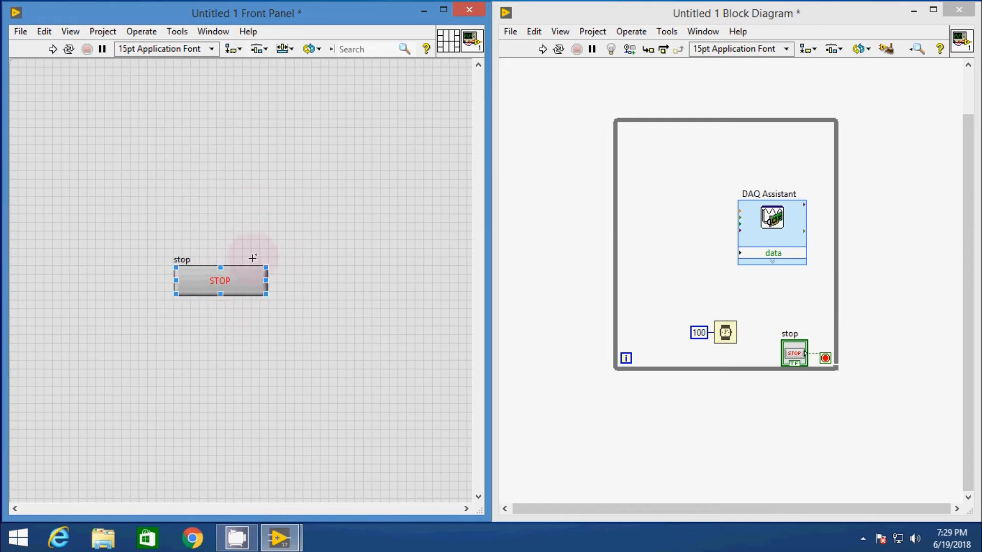
mouse_move(206, 151)
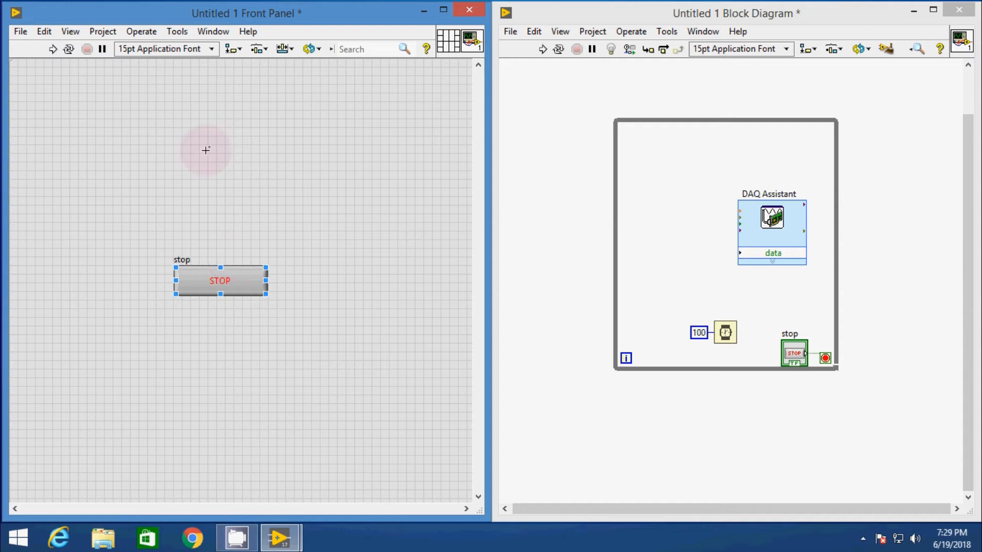
mouse_move(142, 123)
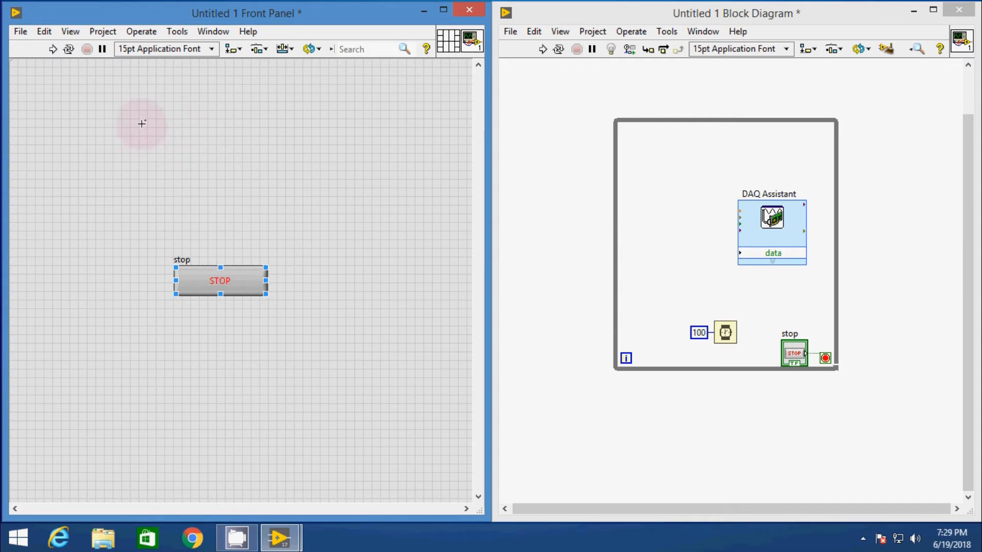
- Place a Vertical Toggle Switch above the stop button and label it Switch
right_click(141, 124)
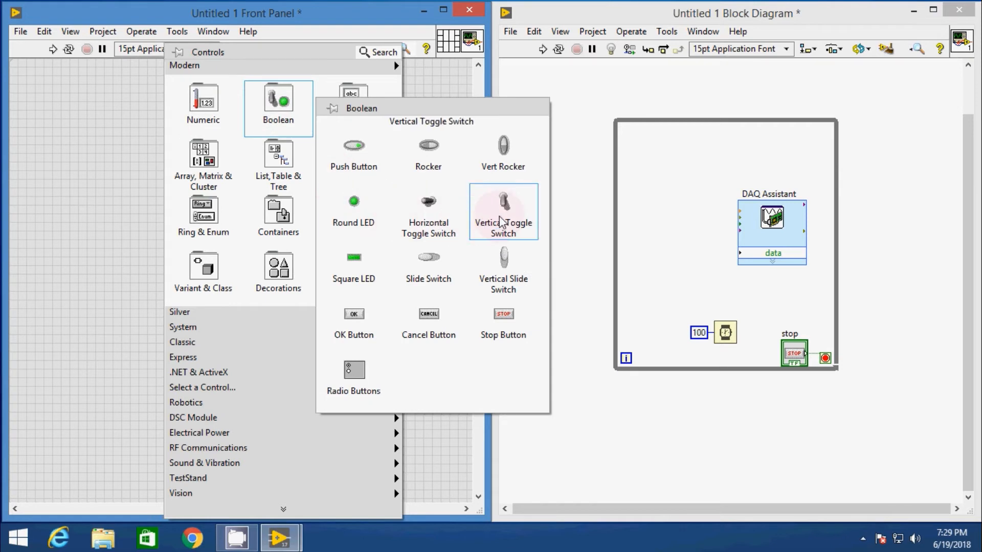
left_click(503, 212)
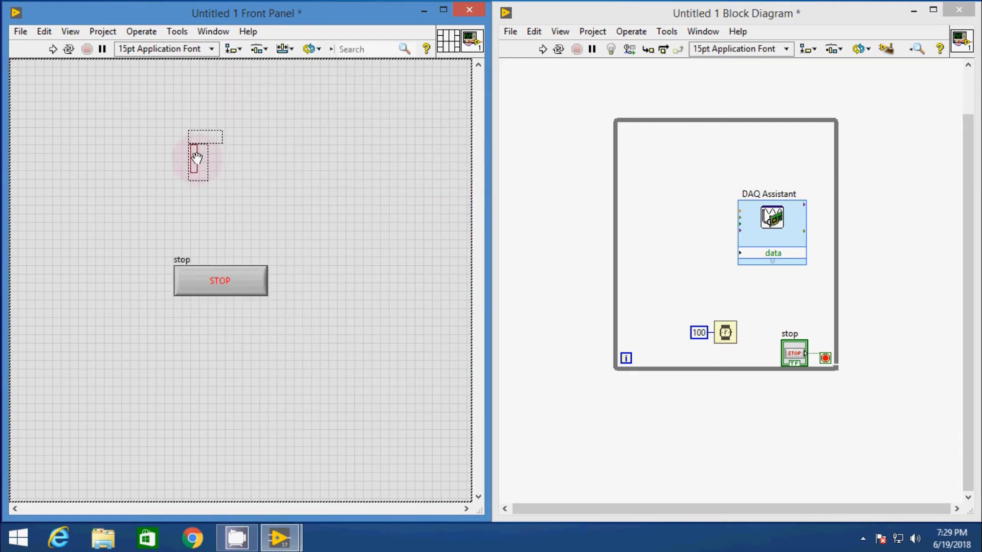
left_click(200, 160)
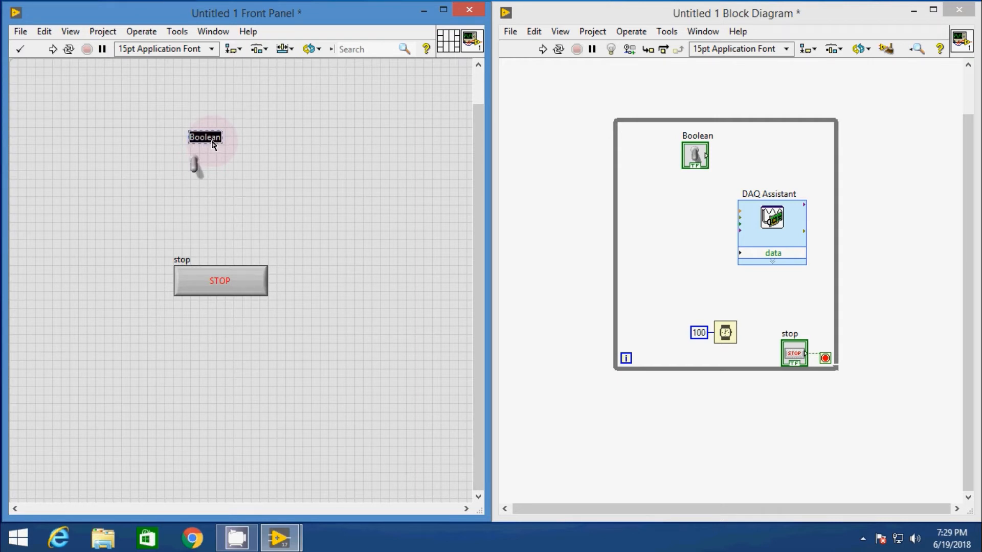
type("Switch")
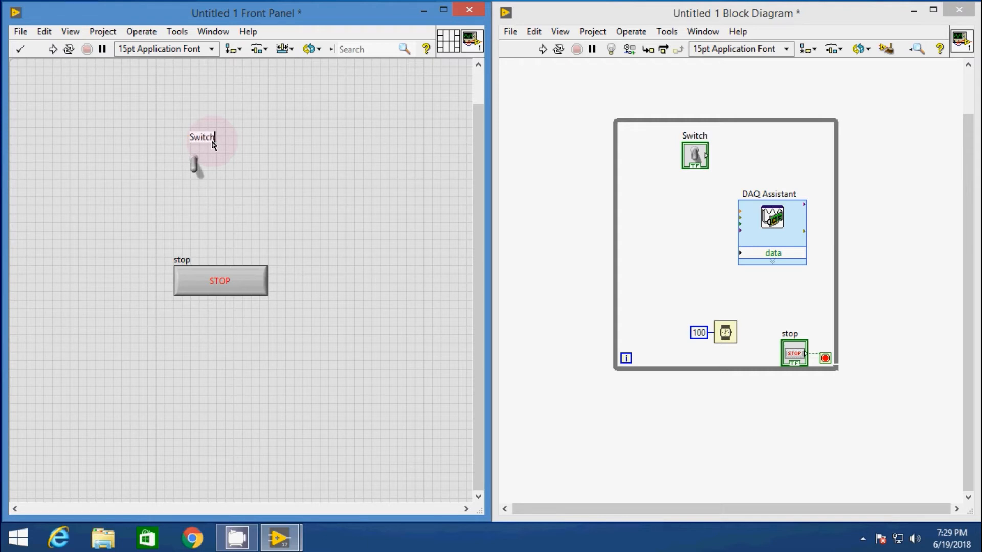
left_click(201, 169)
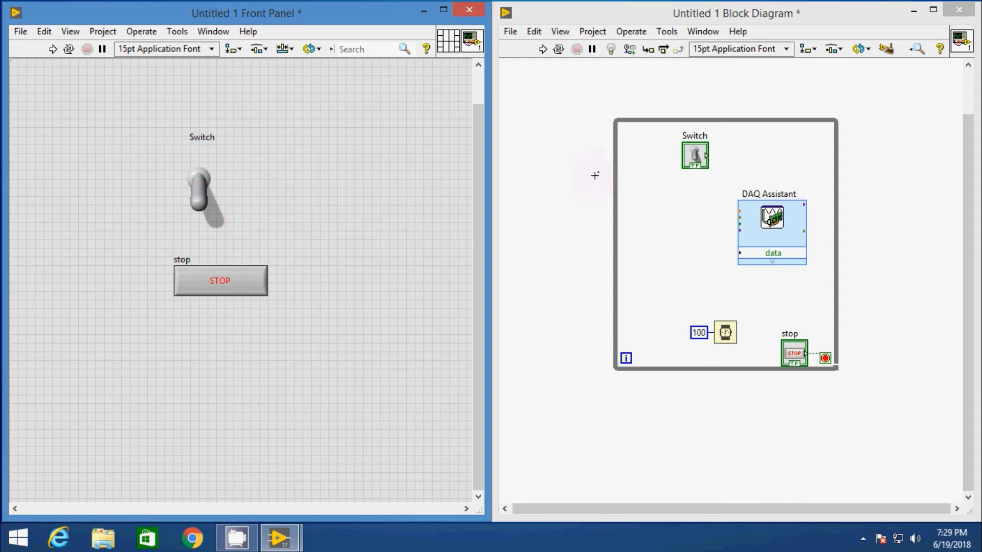
mouse_move(693, 157)
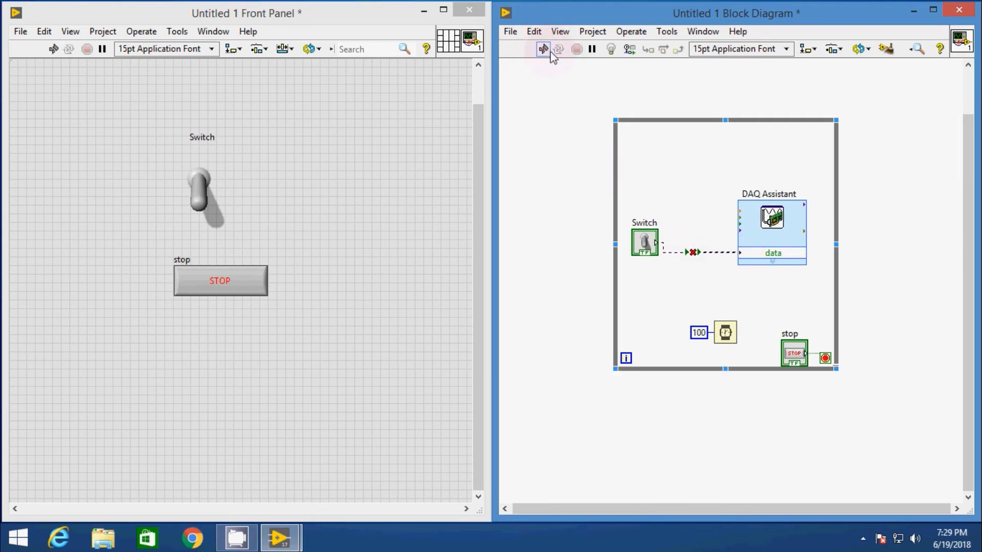
mouse_move(542, 49)
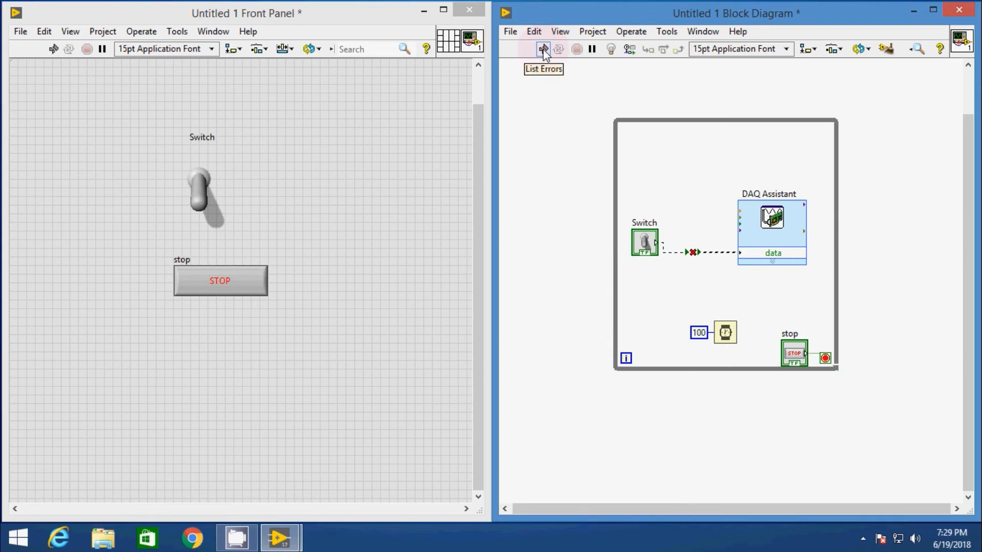
mouse_move(697, 253)
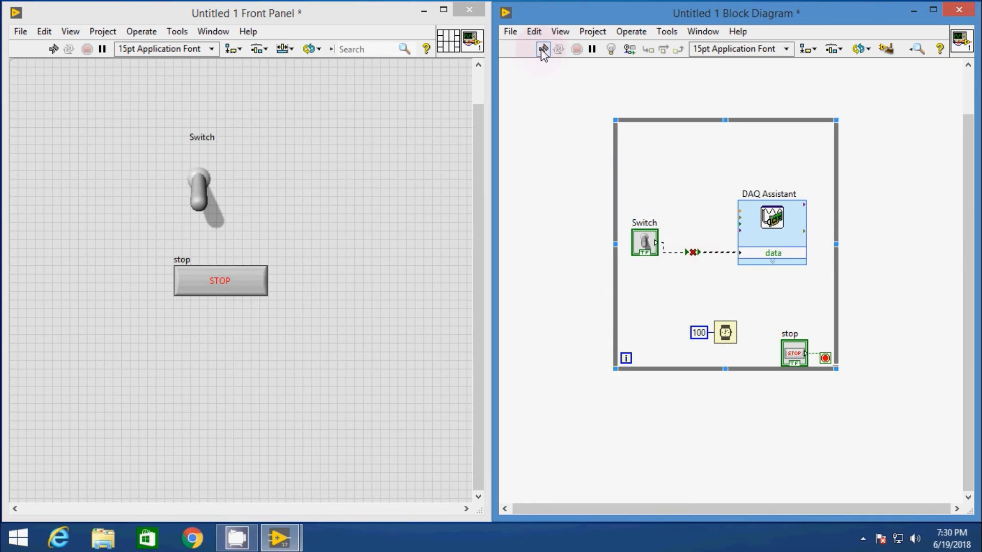
- Read the error list showing a boolean wired to a 1D boolean array input, then dismiss it
left_click(542, 49)
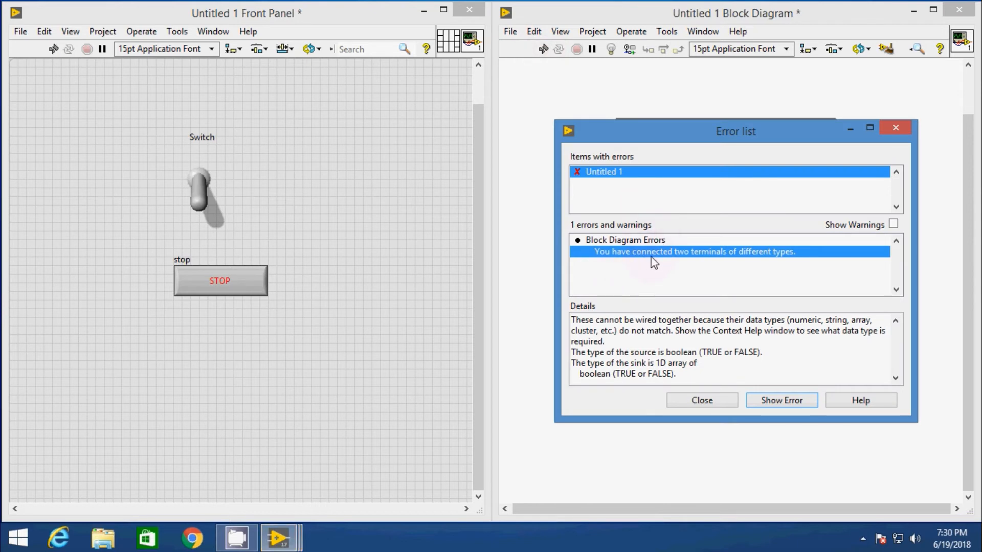
mouse_move(790, 262)
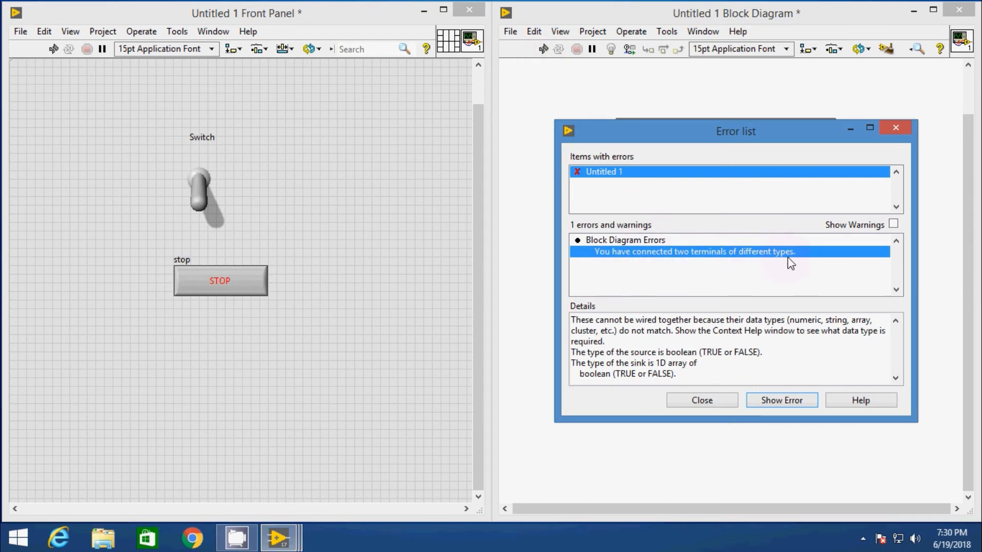
mouse_move(589, 357)
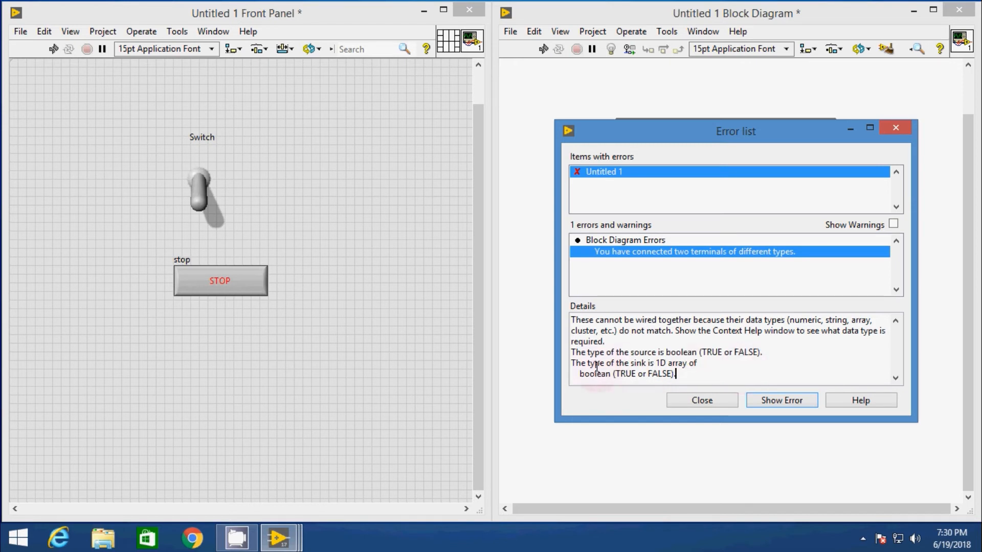
mouse_move(697, 373)
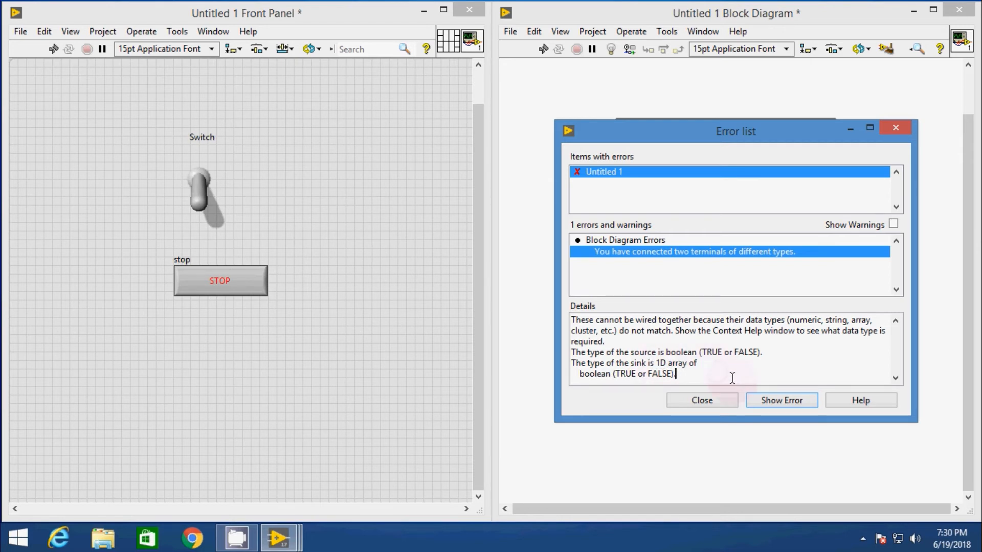
left_click(701, 400)
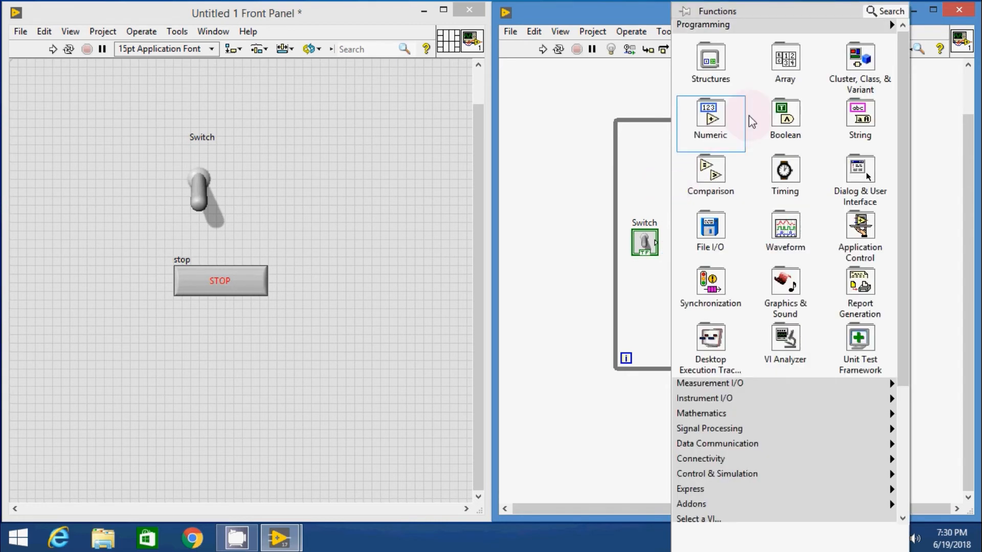
- Insert a Build Array node between Switch and the DAQ Assistant and add an extra input
left_click(784, 59)
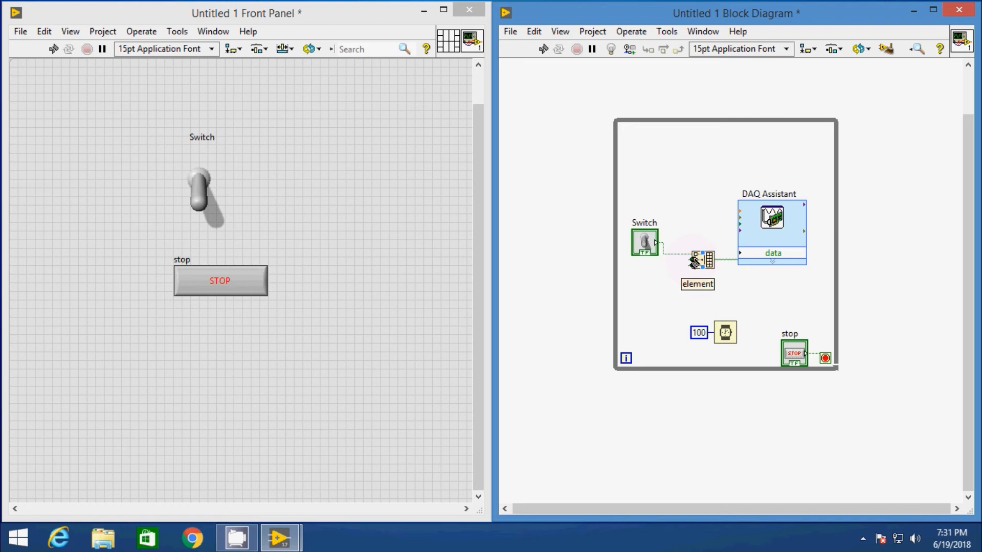
right_click(697, 257)
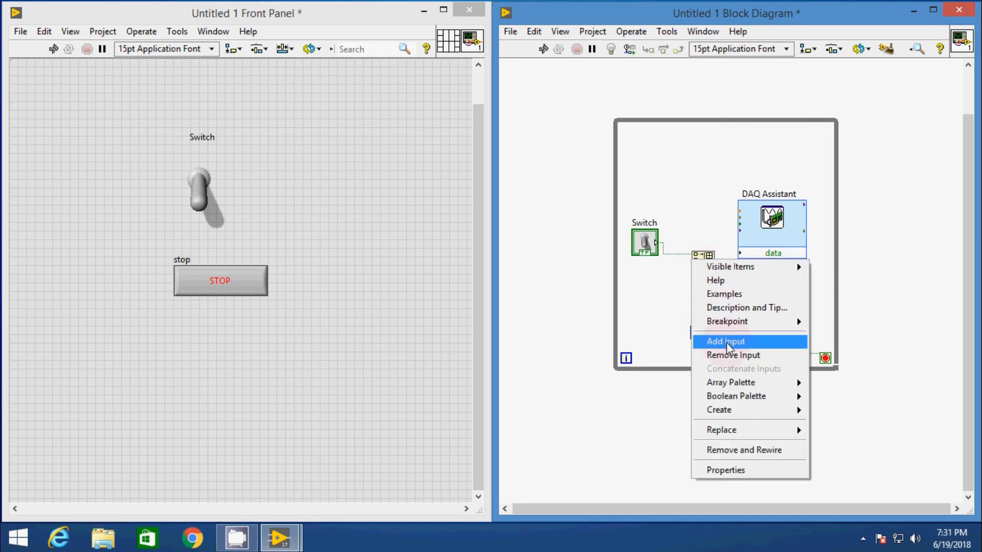
left_click(726, 342)
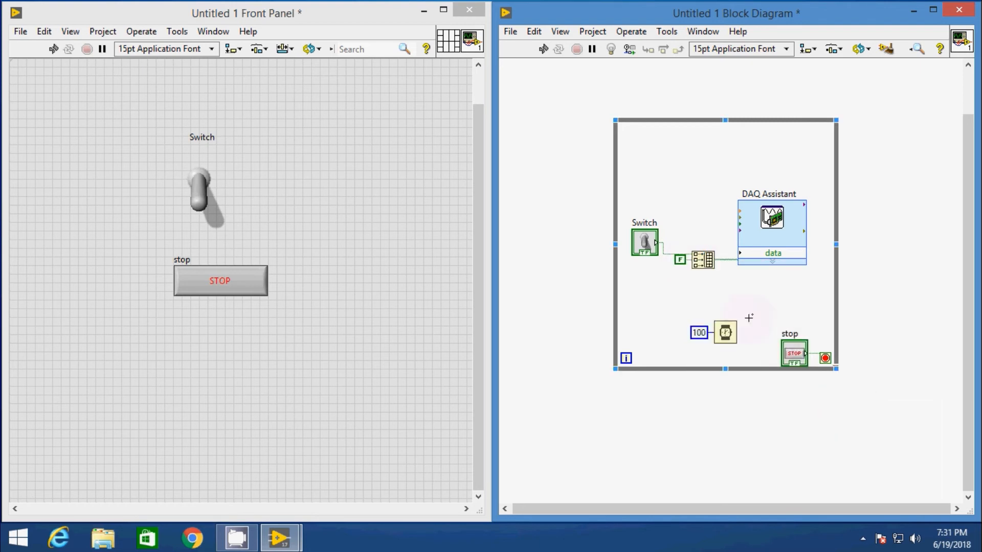
right_click(702, 259)
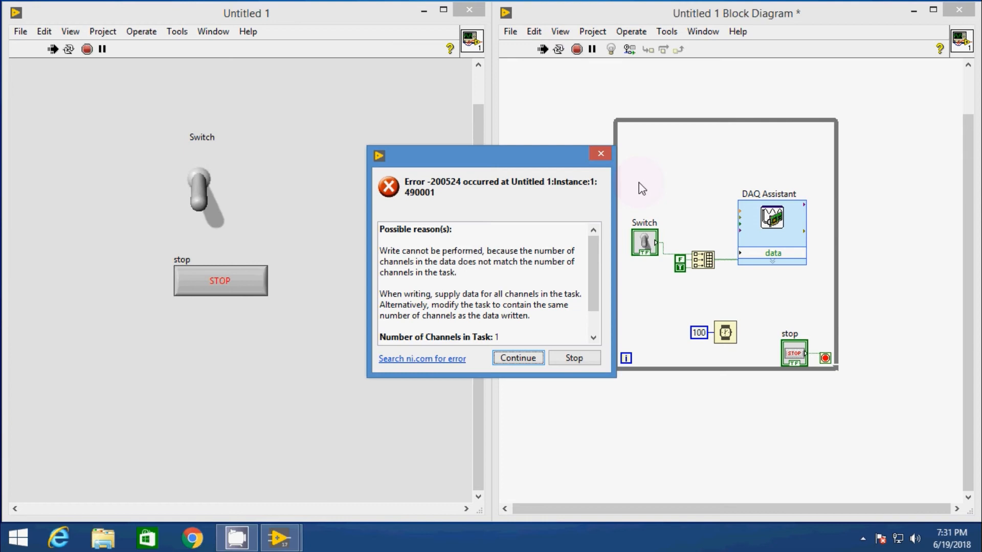
mouse_move(529, 194)
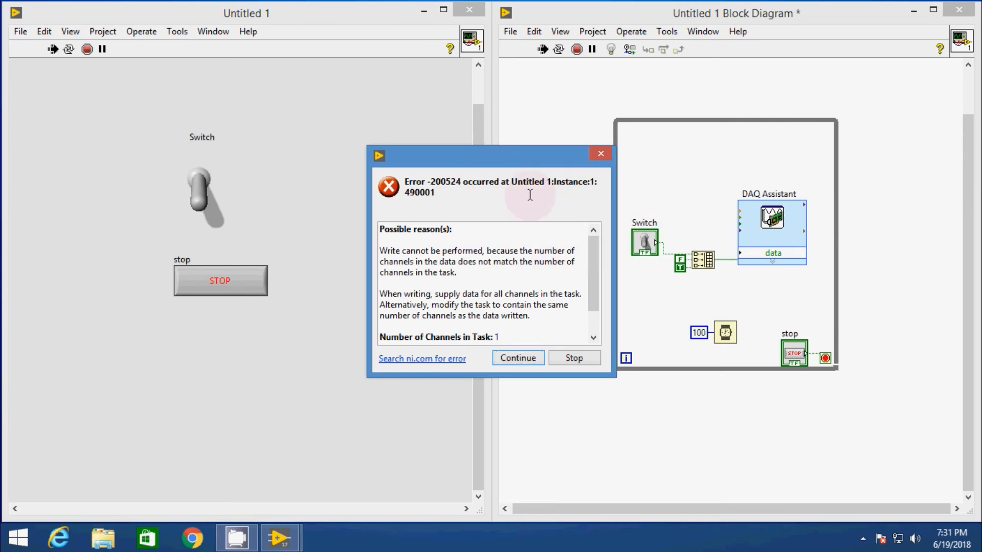
mouse_move(380, 256)
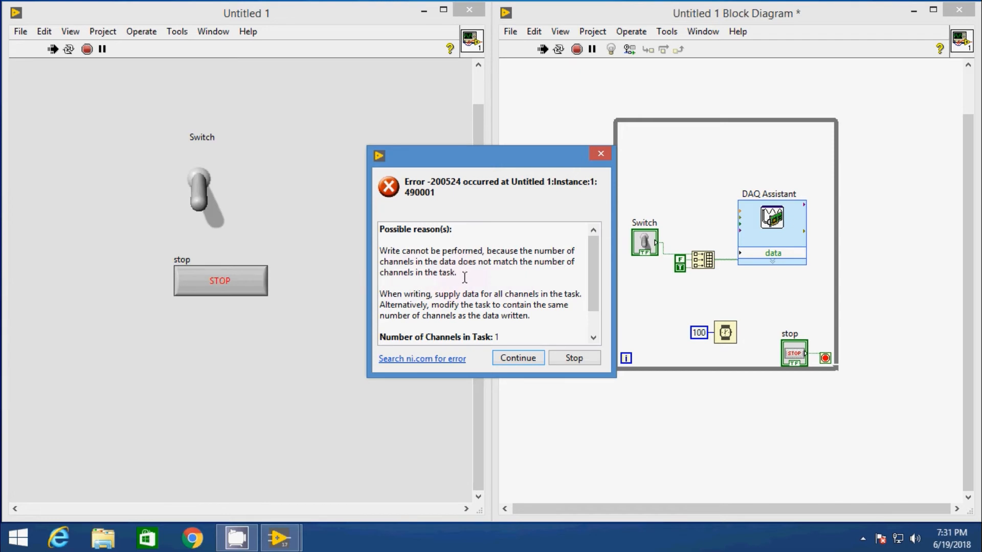
- Read error -200524 (1 task channel vs 3 data channels) and dismiss the dialog
scroll("down", 3)
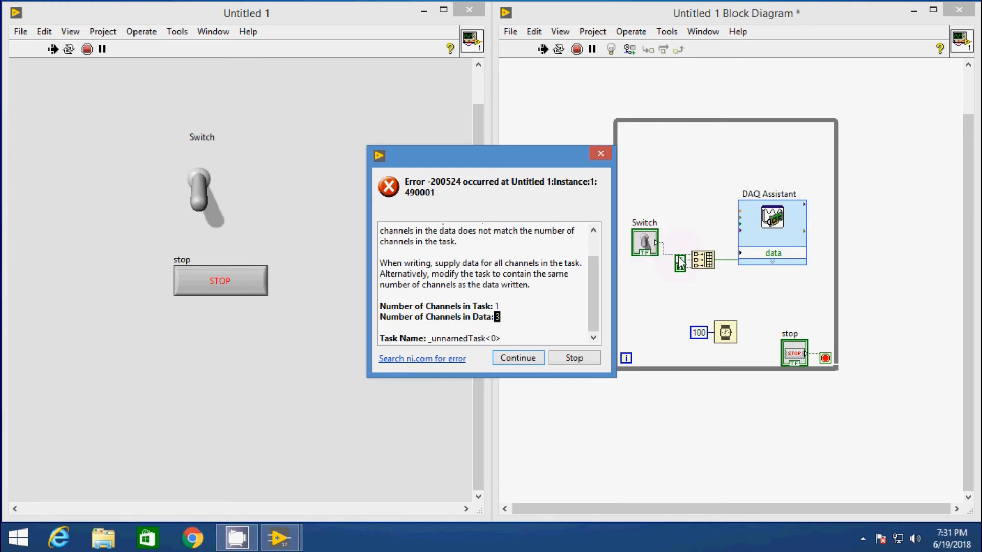
mouse_move(631, 285)
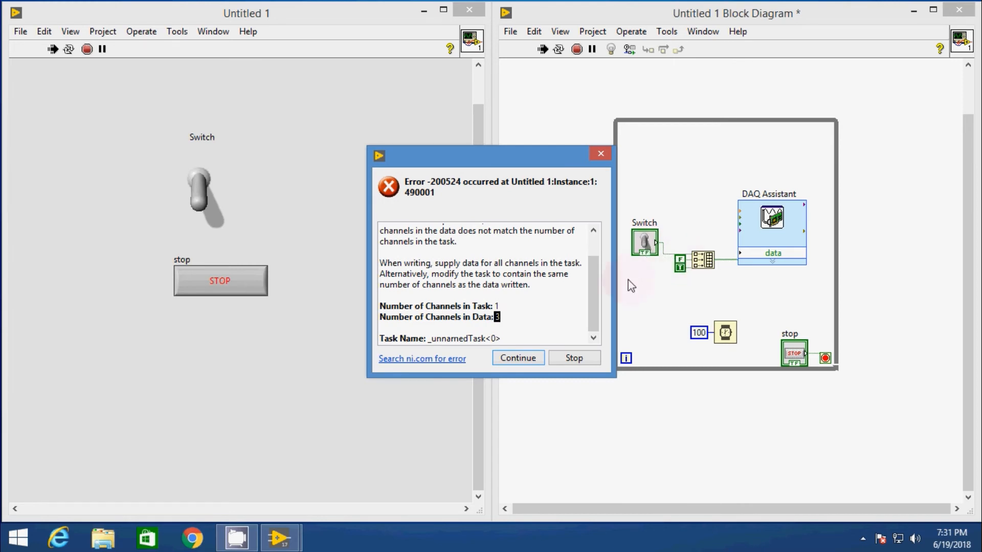
left_click(573, 358)
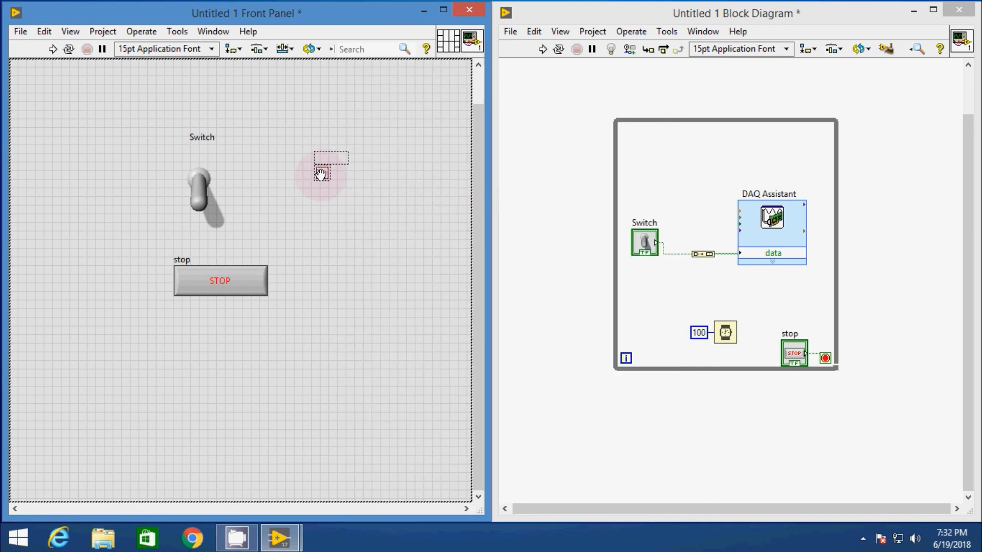
- Place a Round LED Boolean indicator on the front panel
left_click(322, 182)
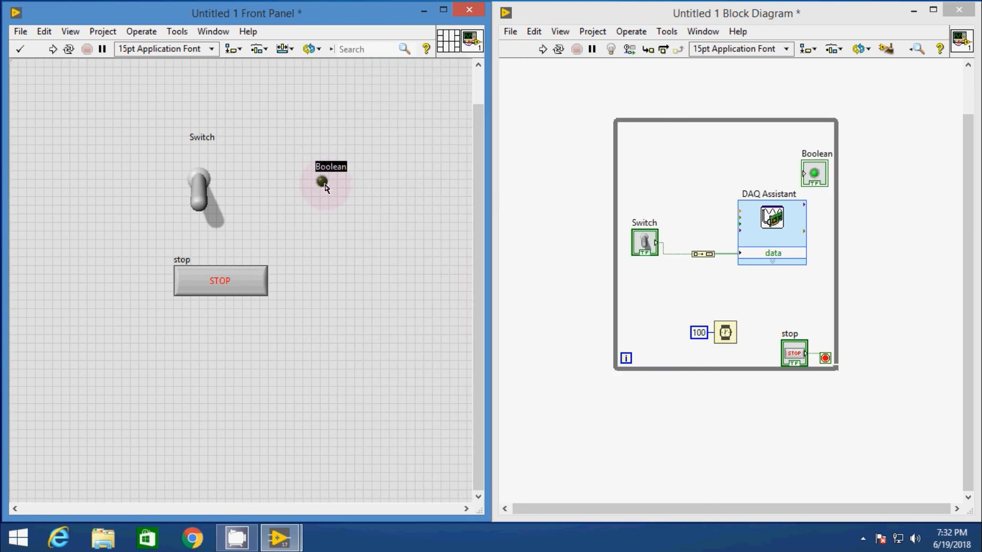
- Relabel the Boolean indicator as 'LED'
left_click(330, 191)
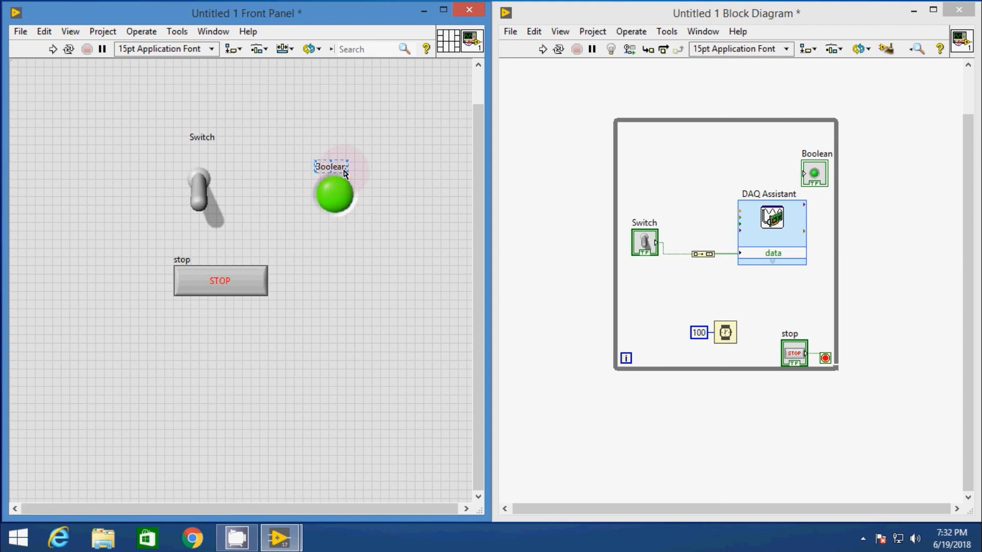
type("LED")
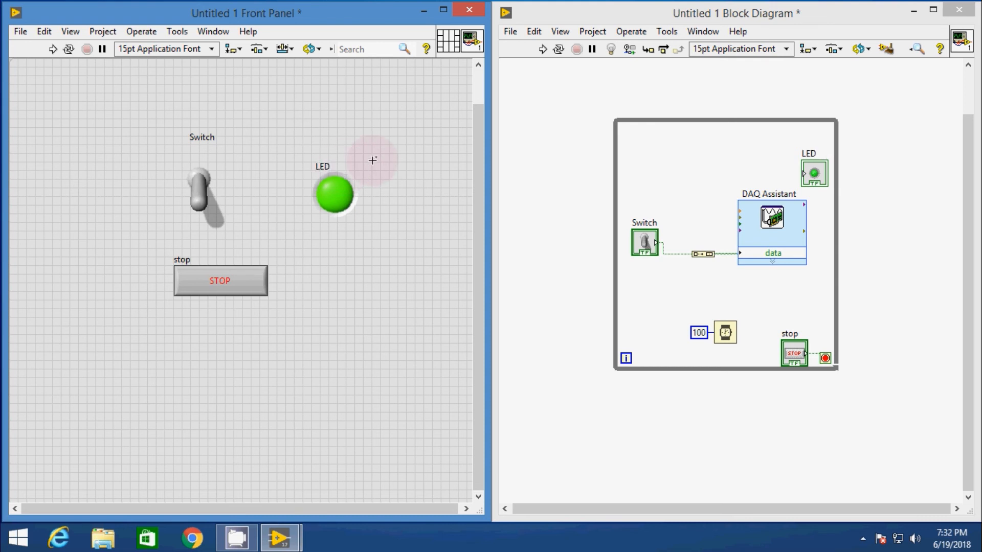
mouse_move(272, 226)
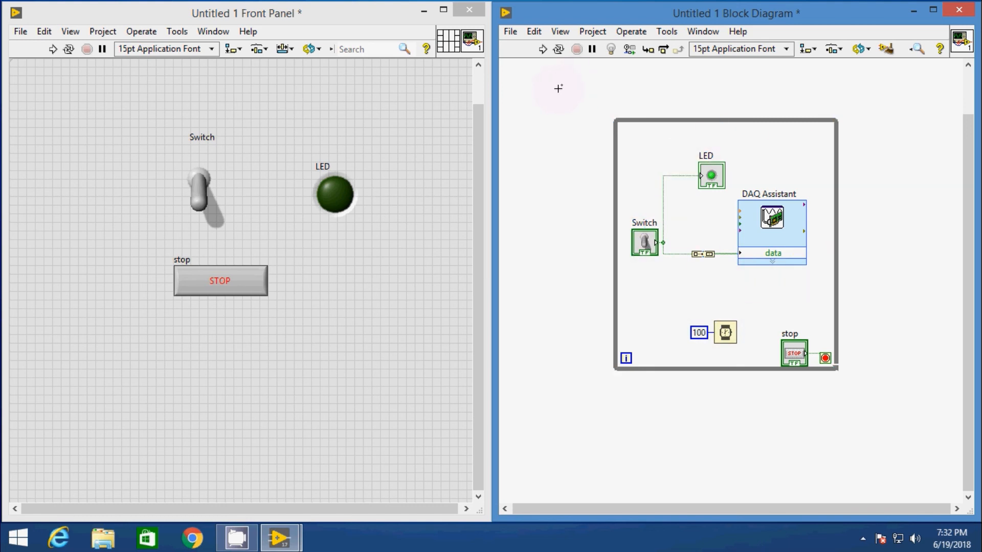
mouse_move(542, 49)
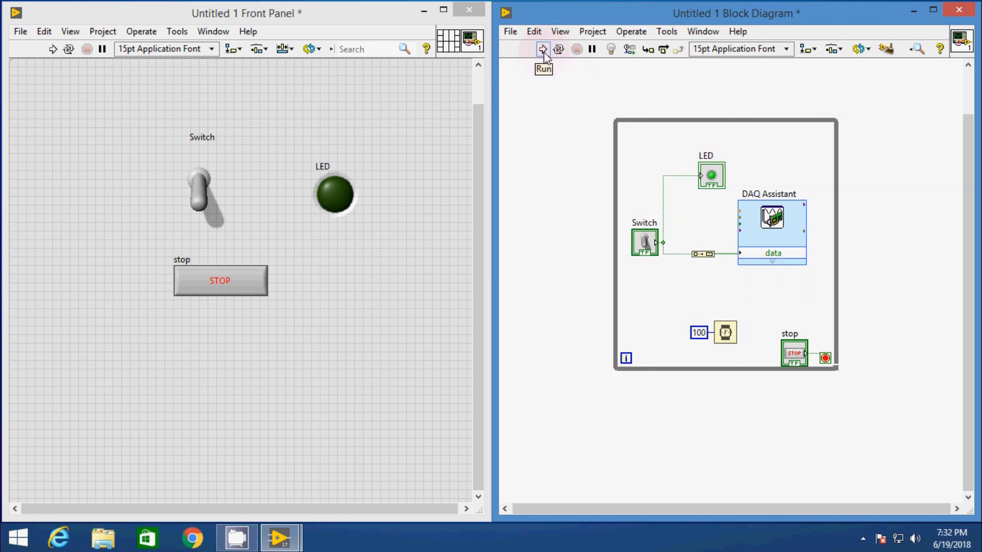
- Run the VI and flip the Switch on and off so the LED follows it
left_click(542, 49)
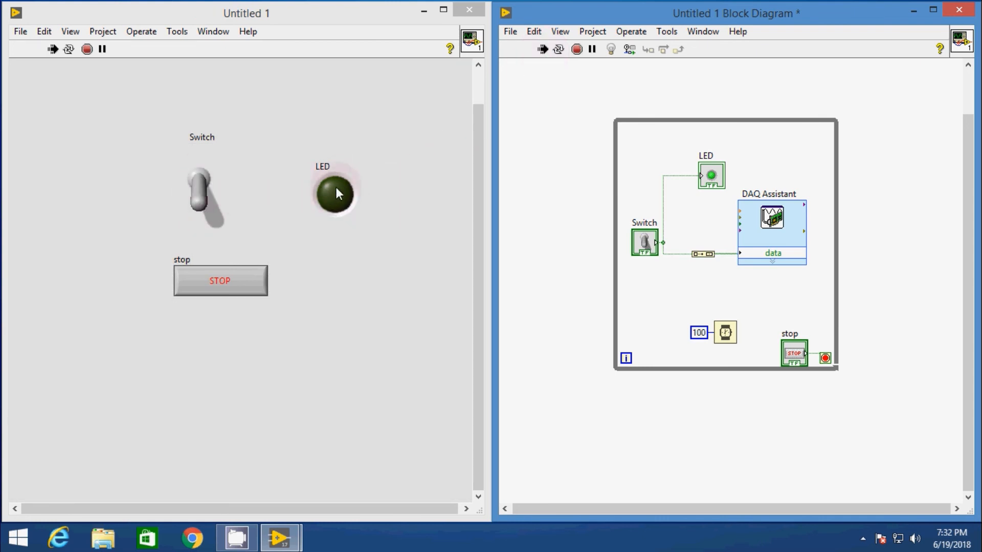
left_click(201, 194)
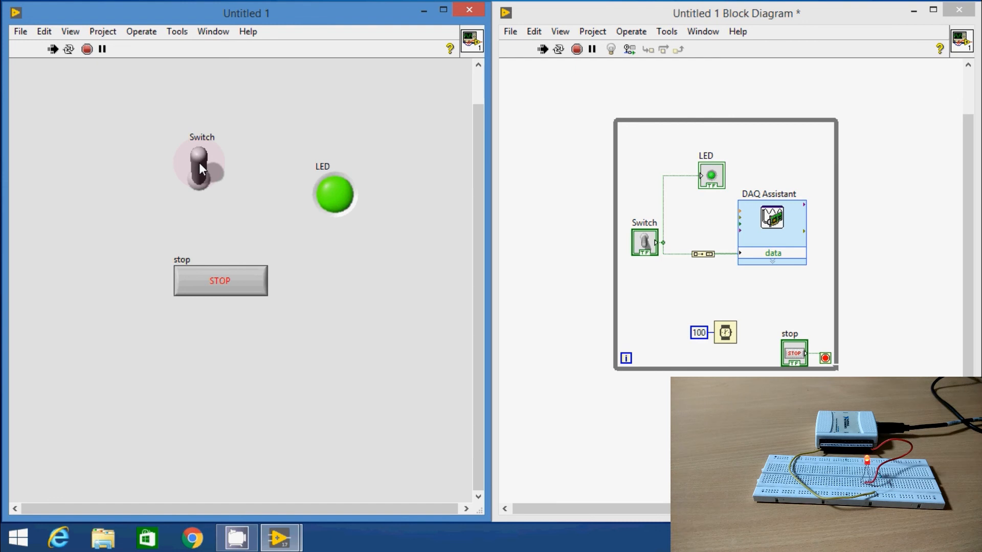
left_click(200, 169)
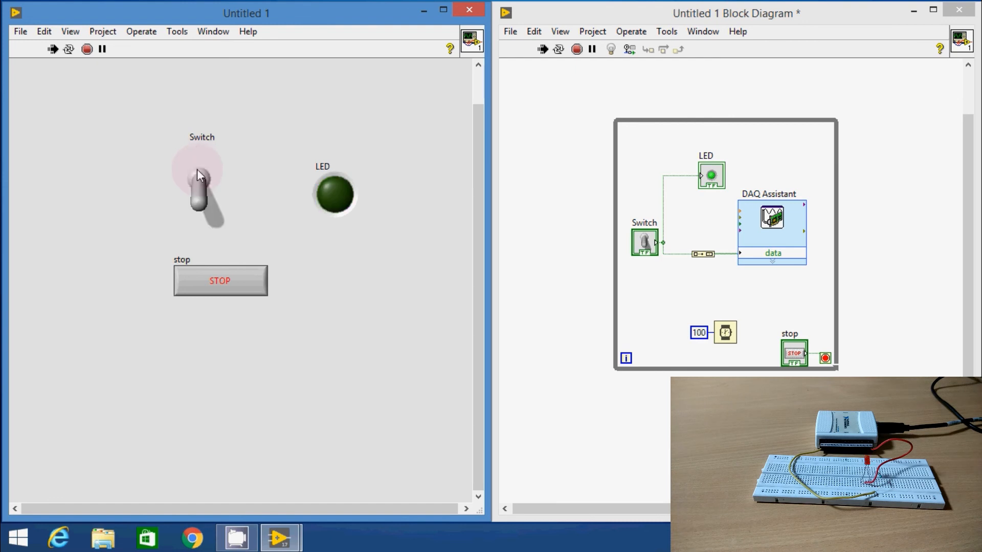
left_click(201, 182)
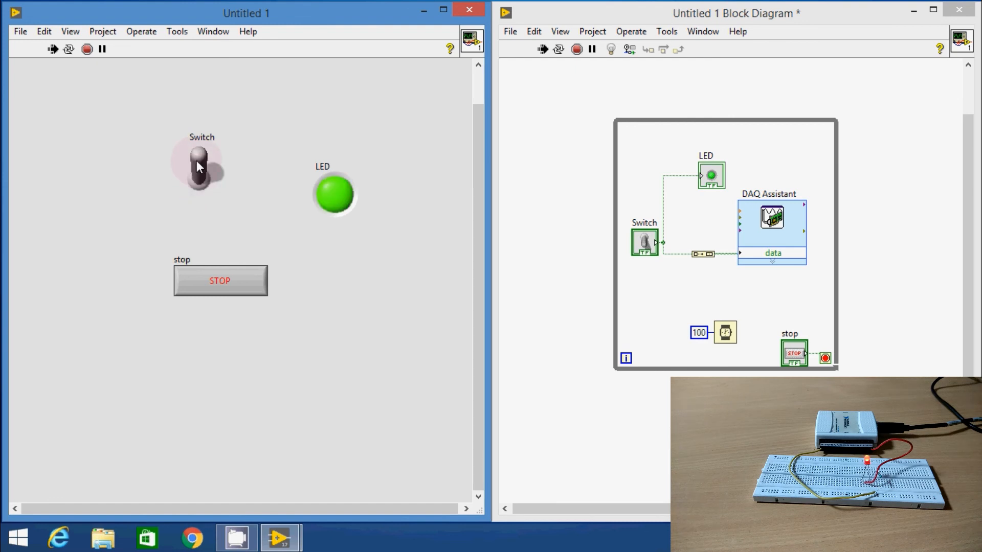
left_click(200, 168)
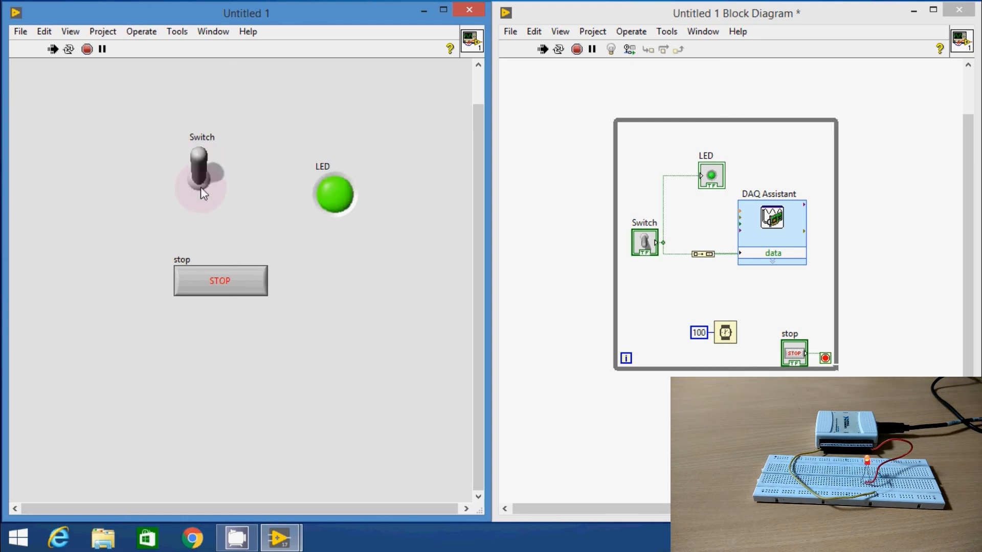
- Toggle the Switch several more times, then stop the running loop with the switch off
left_click(201, 191)
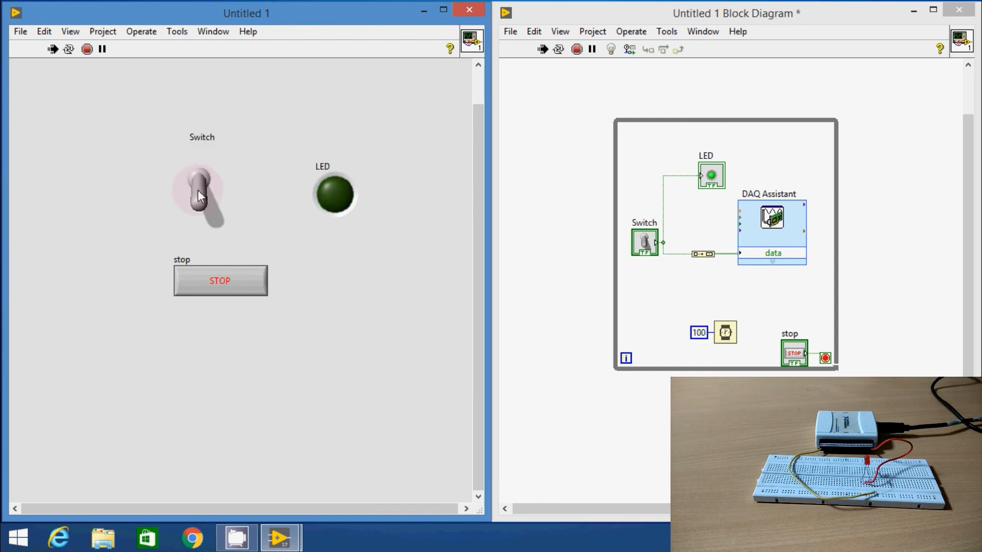
left_click(199, 191)
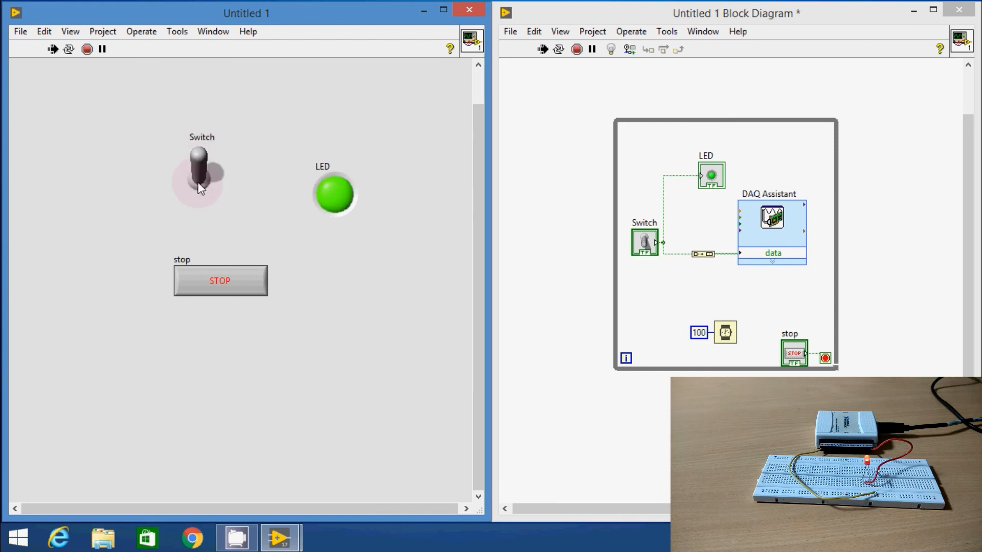
left_click(201, 178)
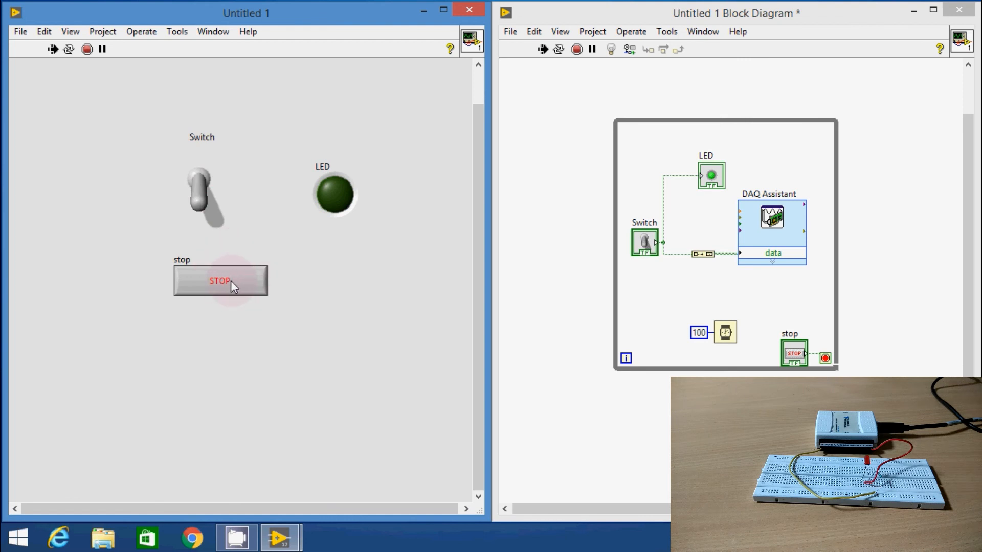
left_click(201, 194)
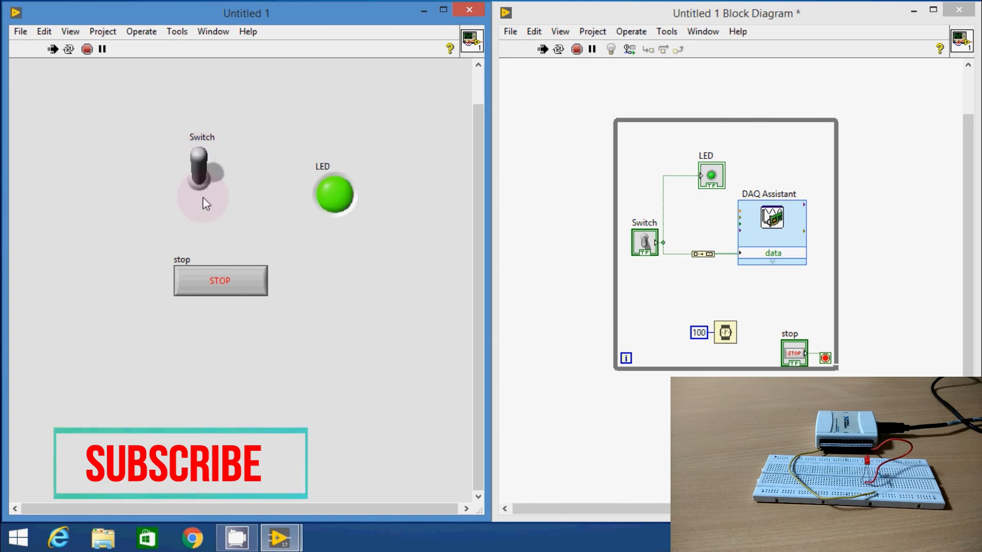
left_click(202, 188)
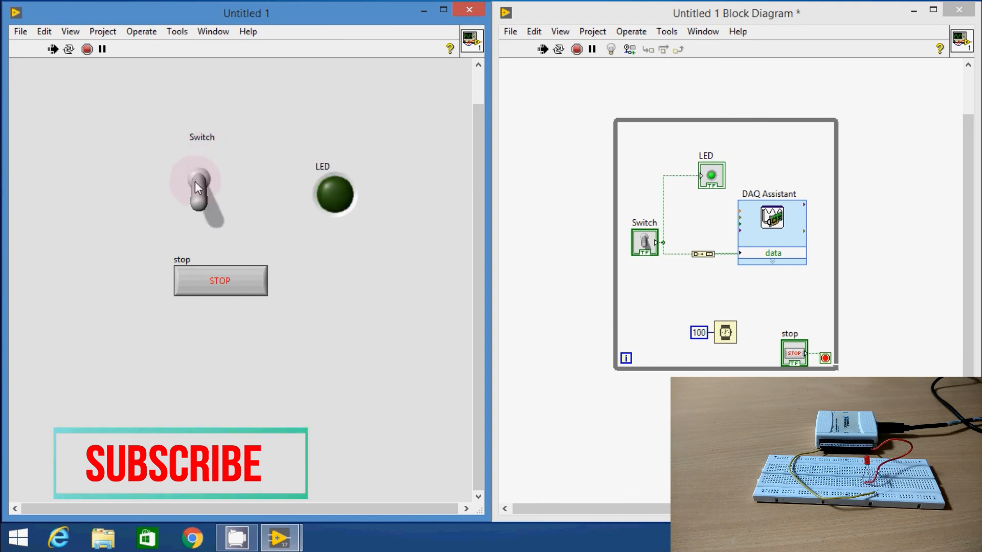